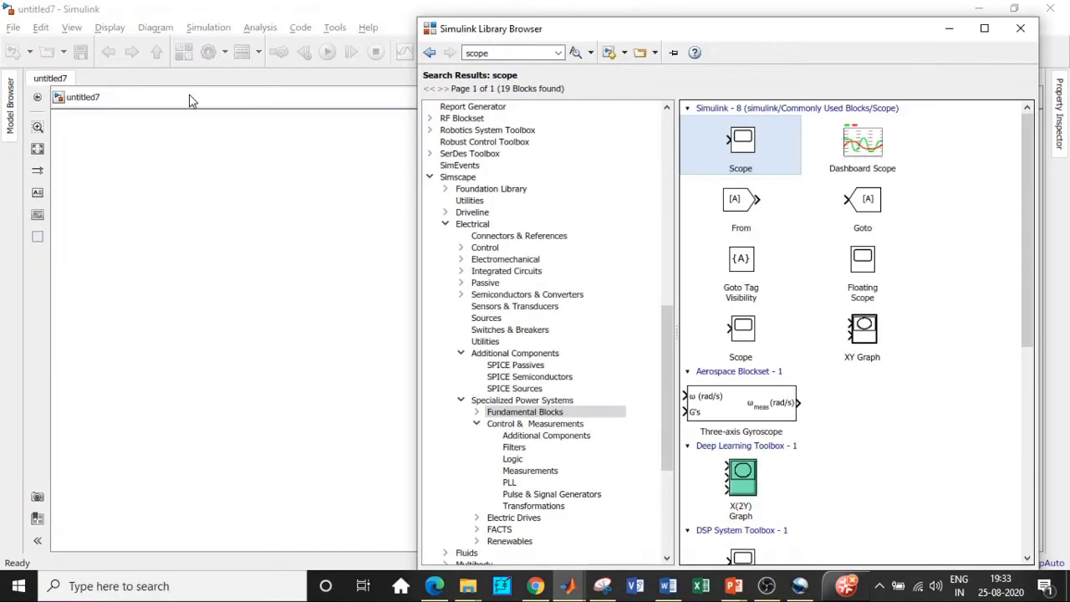
- Find the powergui block in the Library Browser and add it to the model
{"action": "type", "text": "powergui"}
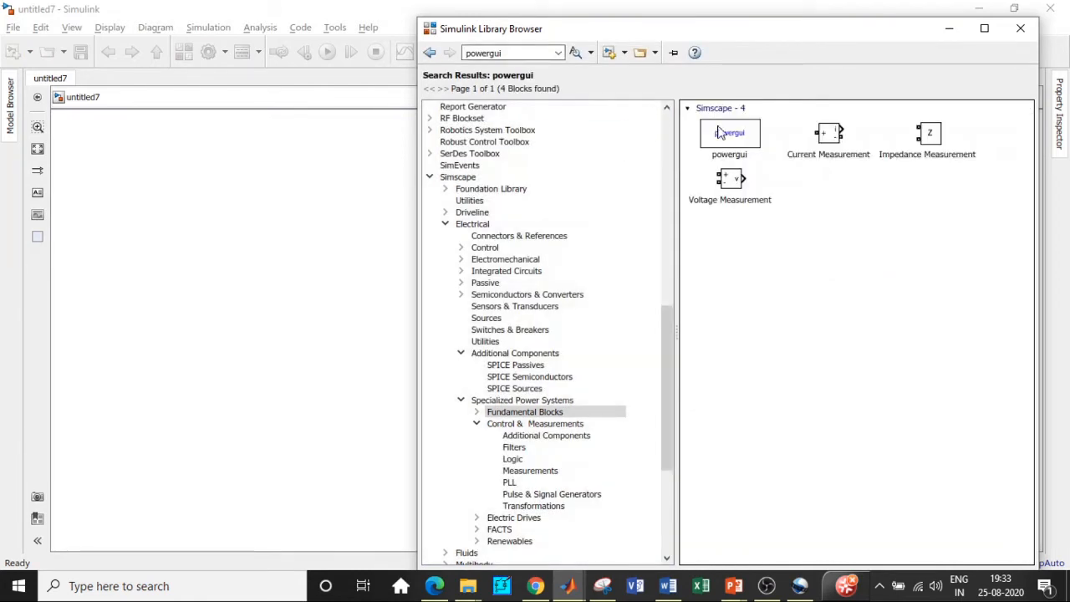
{"action": "left_click", "coordinate": [729, 133]}
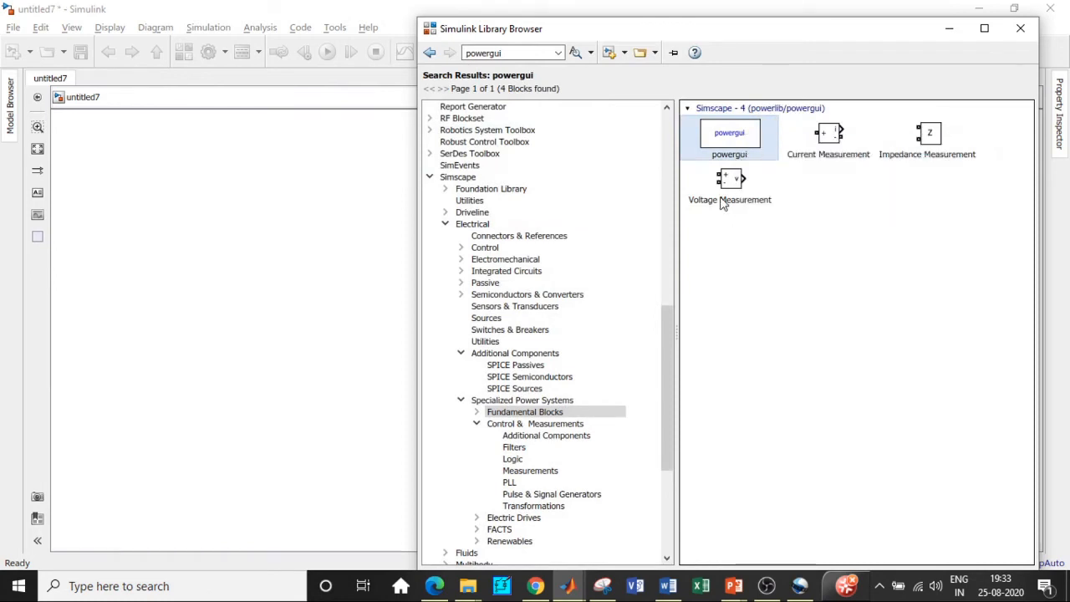
{"action": "right_click", "coordinate": [829, 134]}
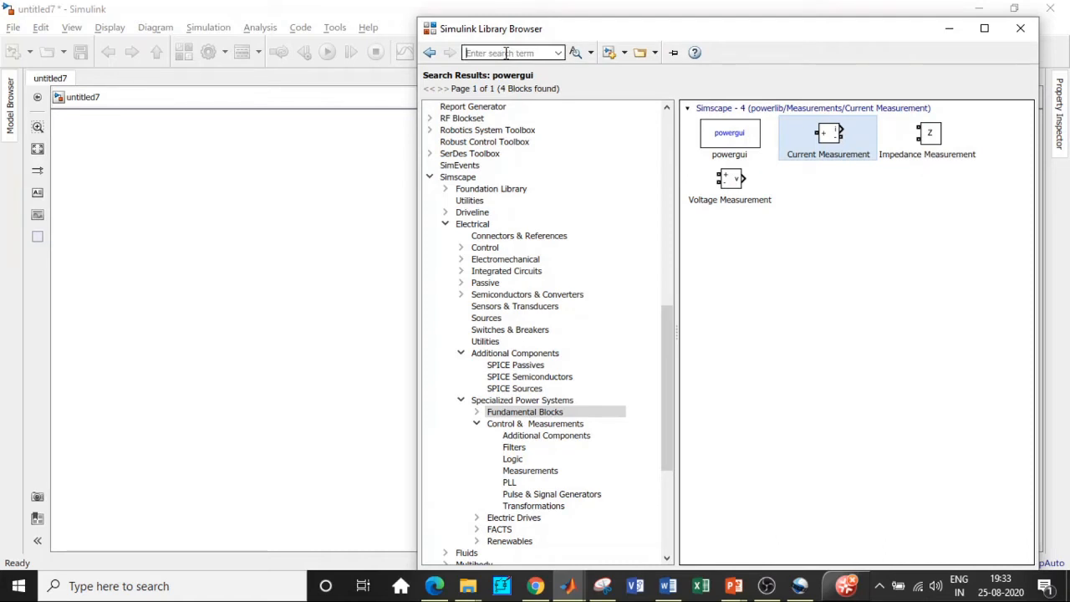
- Search DC voltage, select the DC Voltage Source block, and begin a MOSFET search
{"action": "type", "text": "DC voltage"}
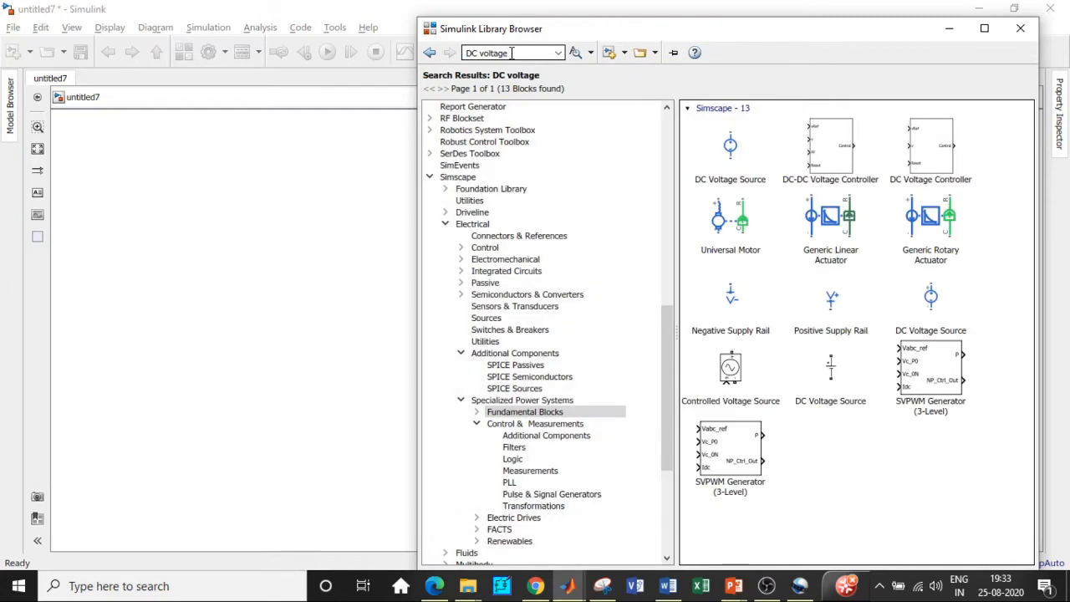
{"action": "left_click", "coordinate": [830, 371]}
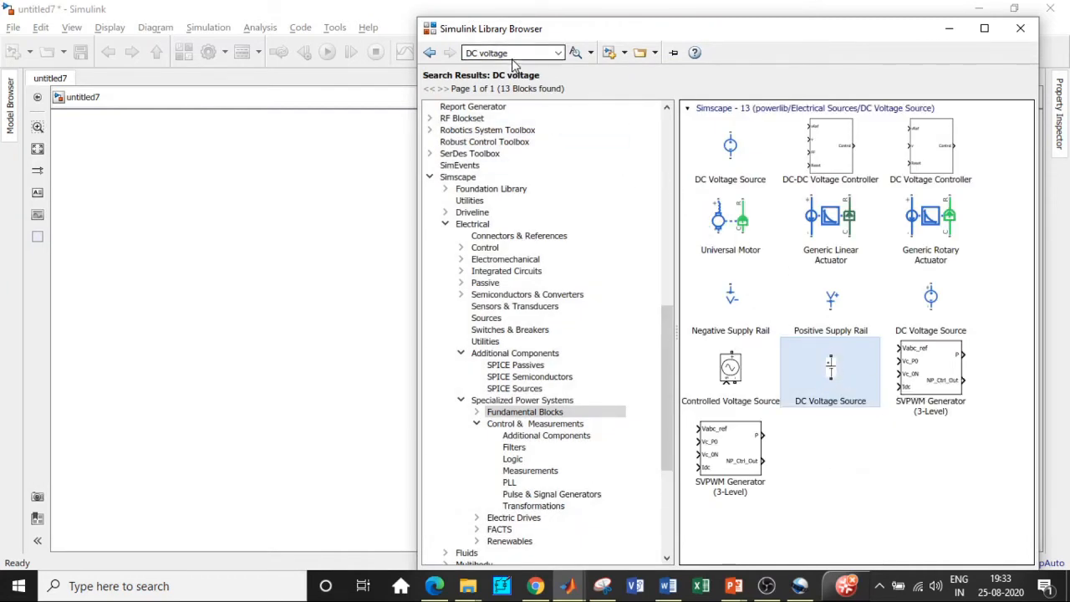
{"action": "left_click", "coordinate": [509, 52]}
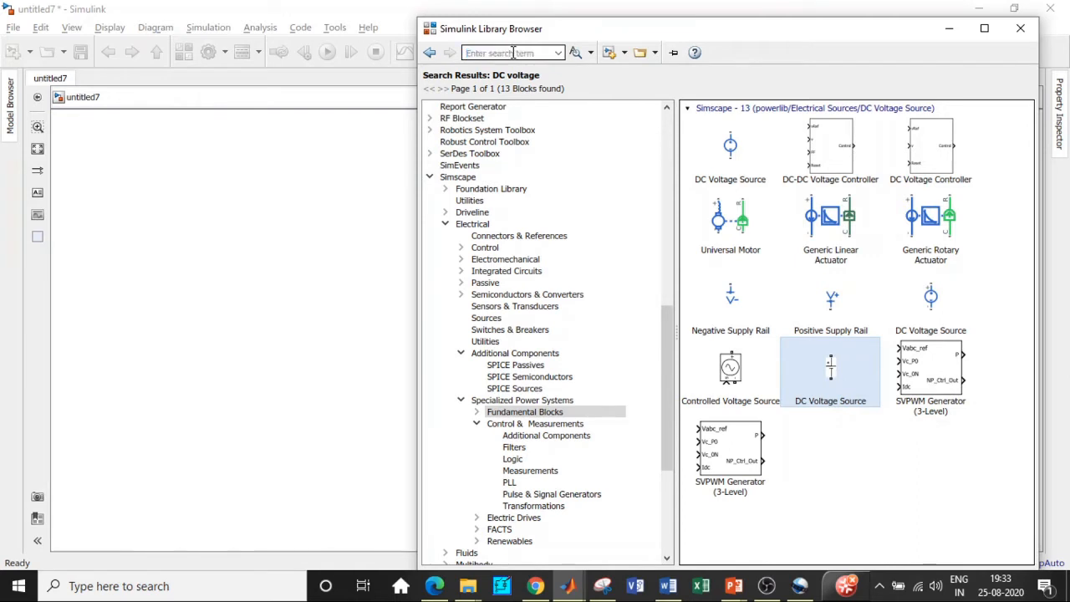
{"action": "type", "text": "M"}
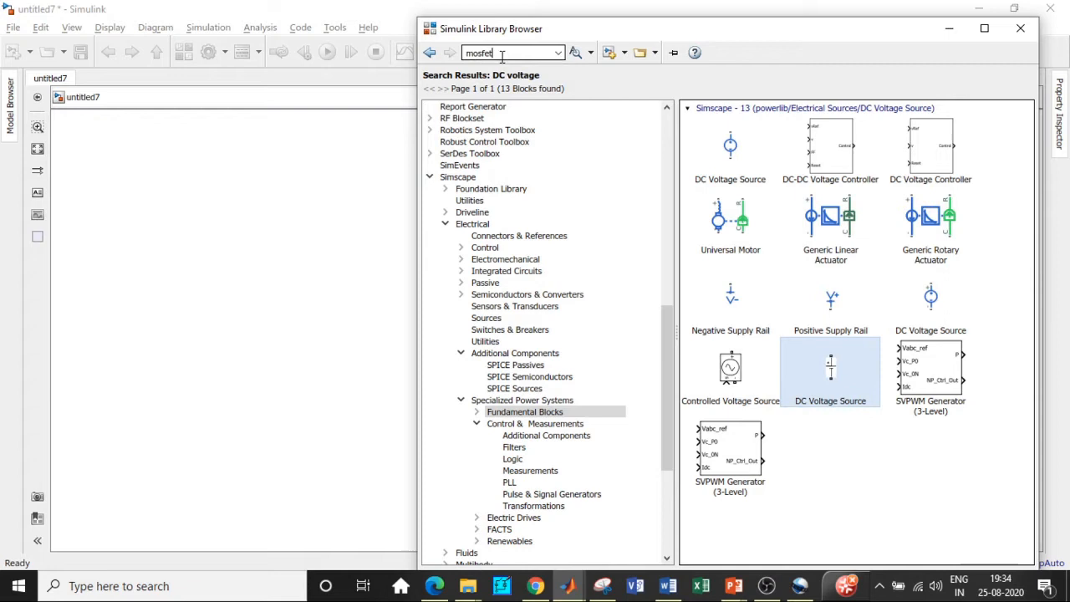
- Add the MOSFET block to the model, then search for diode and pulse generator blocks
{"action": "left_click", "coordinate": [576, 52]}
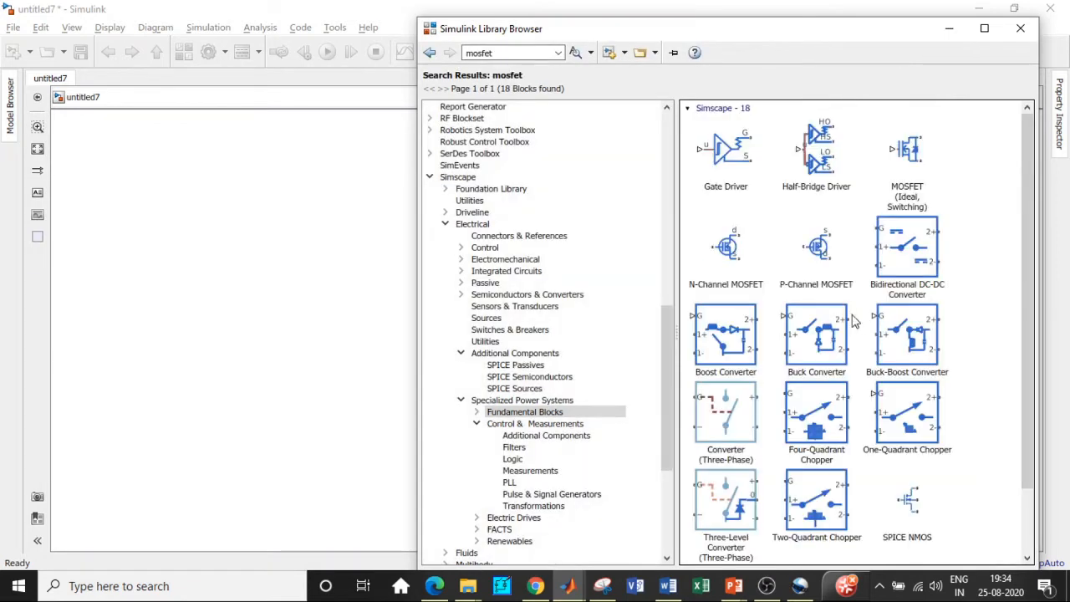
{"action": "right_click", "coordinate": [906, 510]}
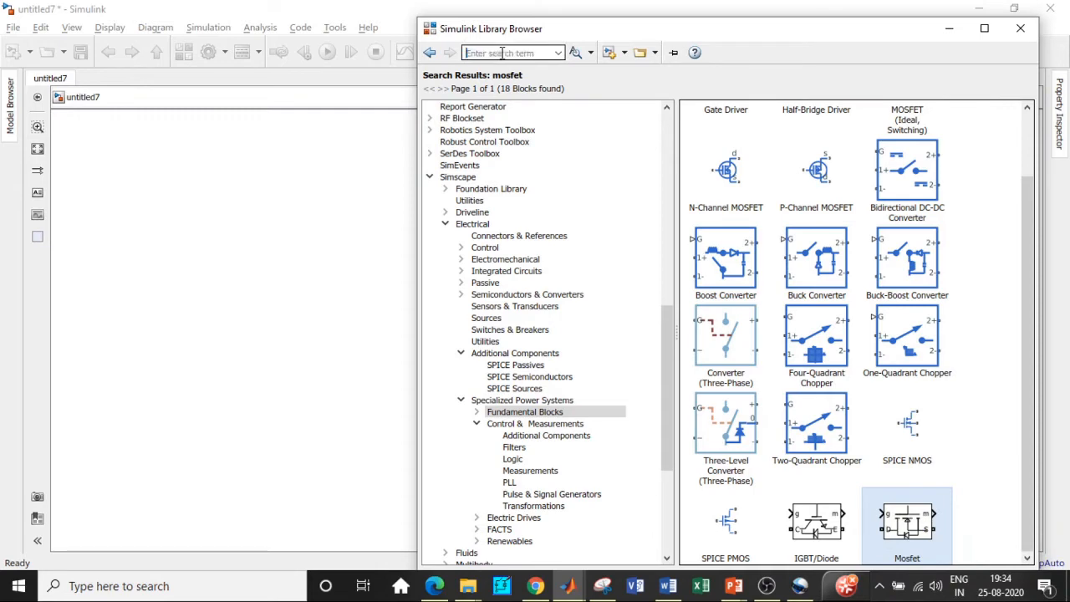
{"action": "type", "text": "diode"}
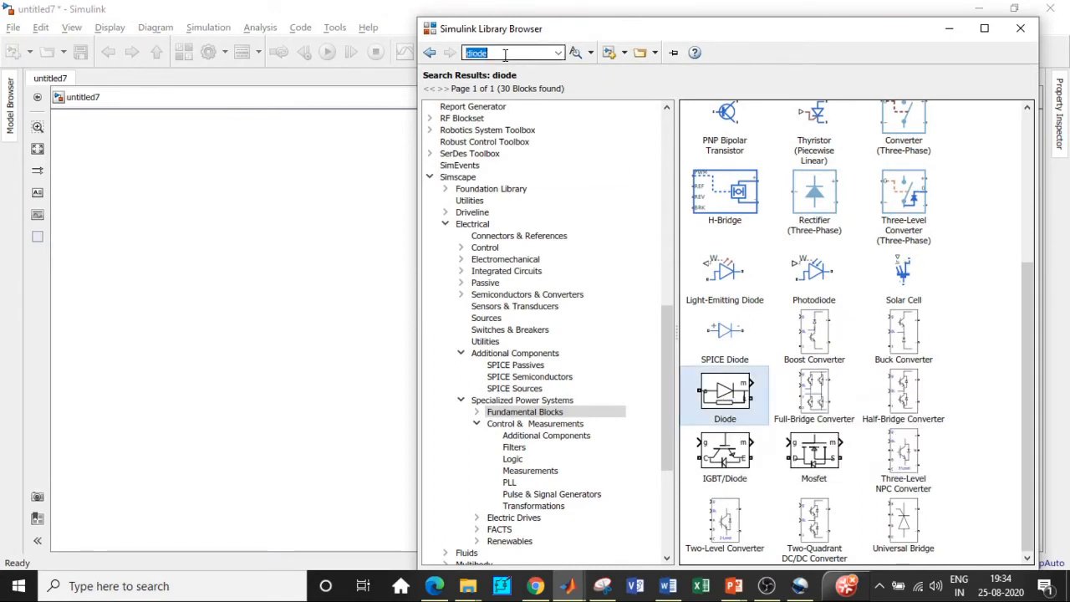
{"action": "type", "text": "puls"}
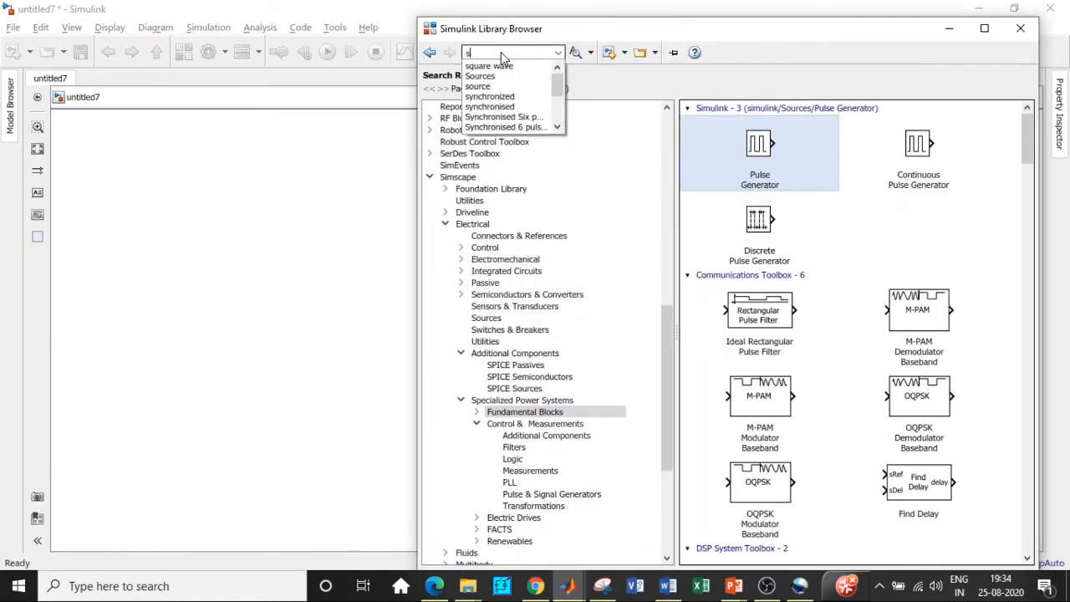
- Search the library for Series RLC and then scope blocks
{"action": "type", "text": "eried"}
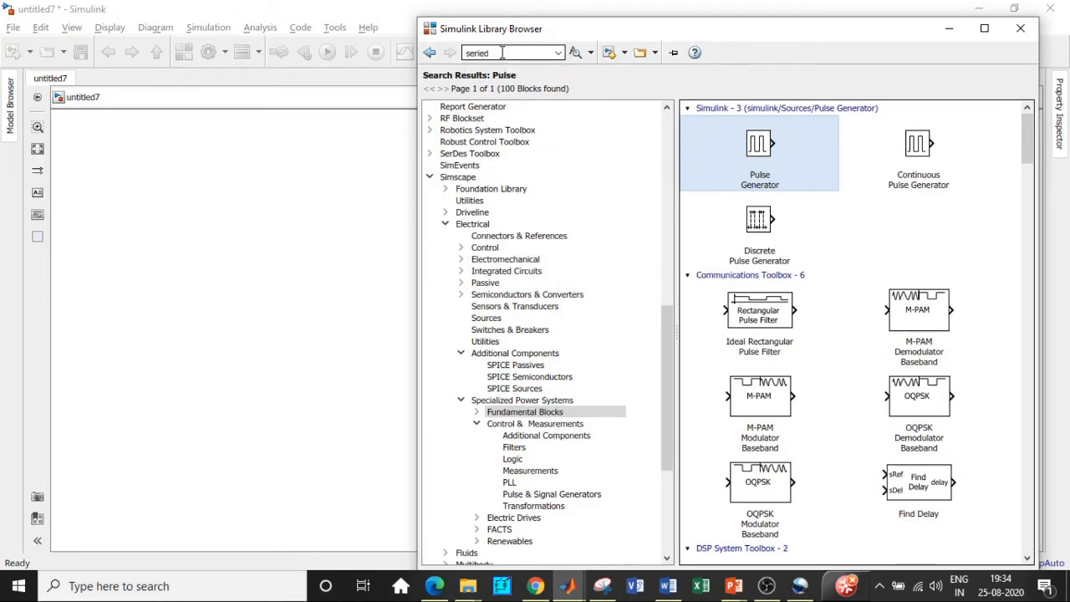
{"action": "type", "text": "Series RLC"}
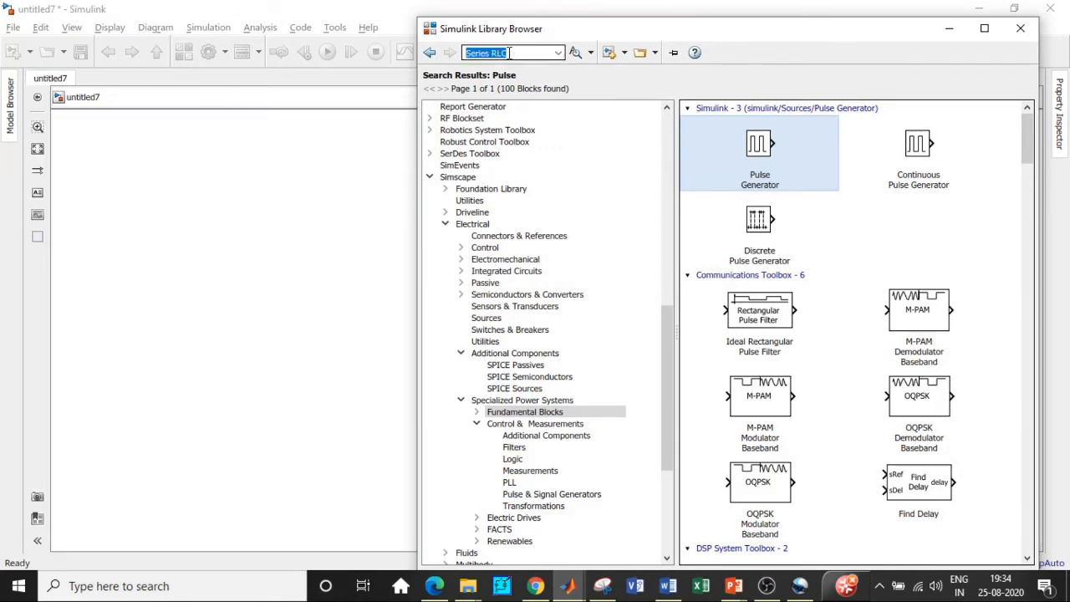
{"action": "key", "text": "enter"}
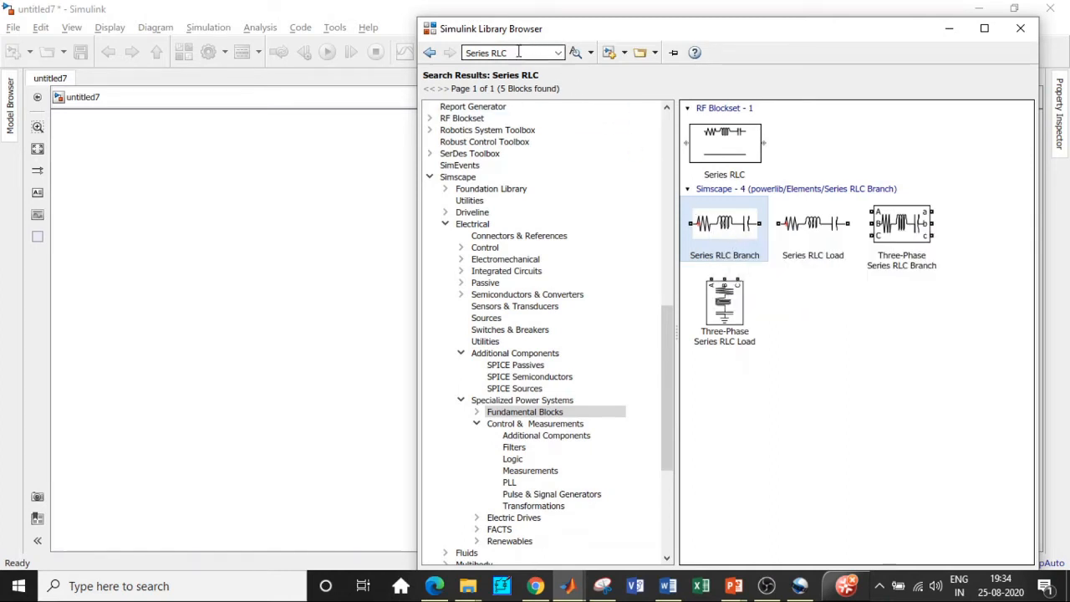
{"action": "type", "text": "scope"}
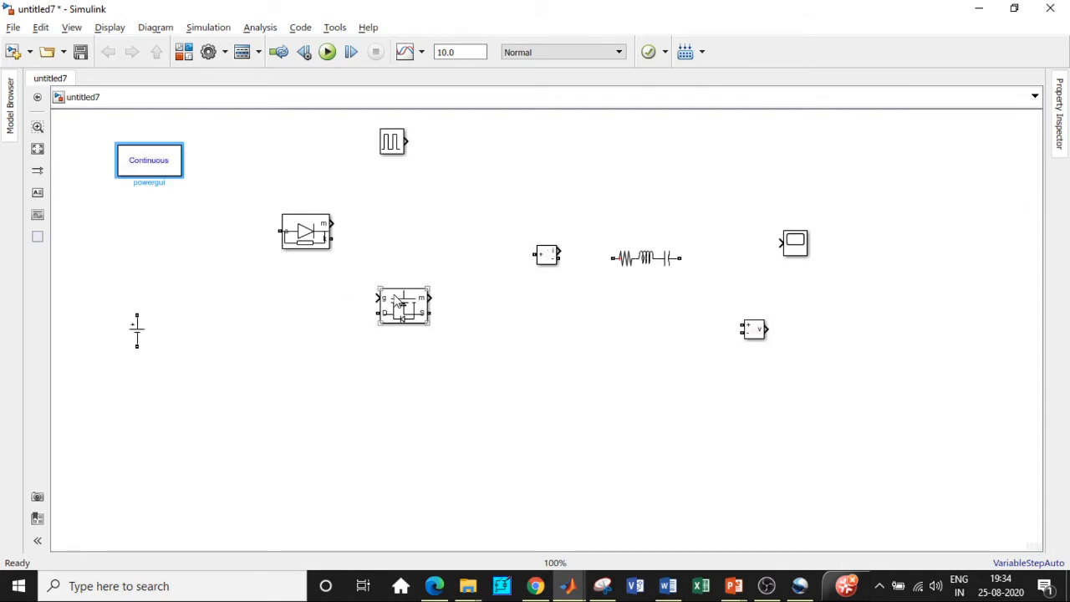
- Review the MOSFET and diode block parameters and dismiss the dialogs
{"action": "left_click", "coordinate": [405, 304]}
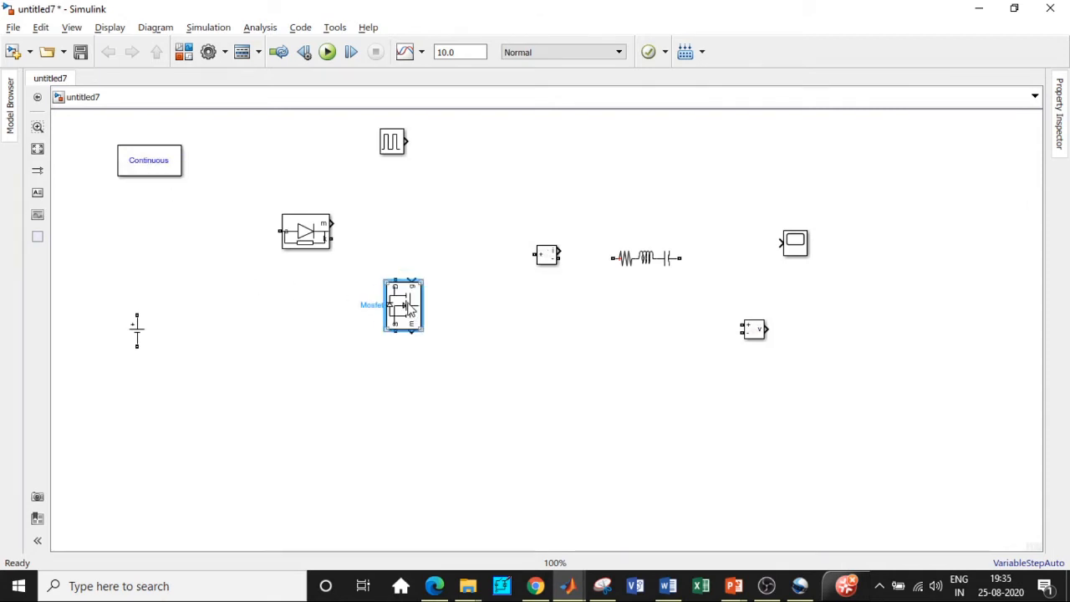
{"action": "double_click", "coordinate": [405, 304]}
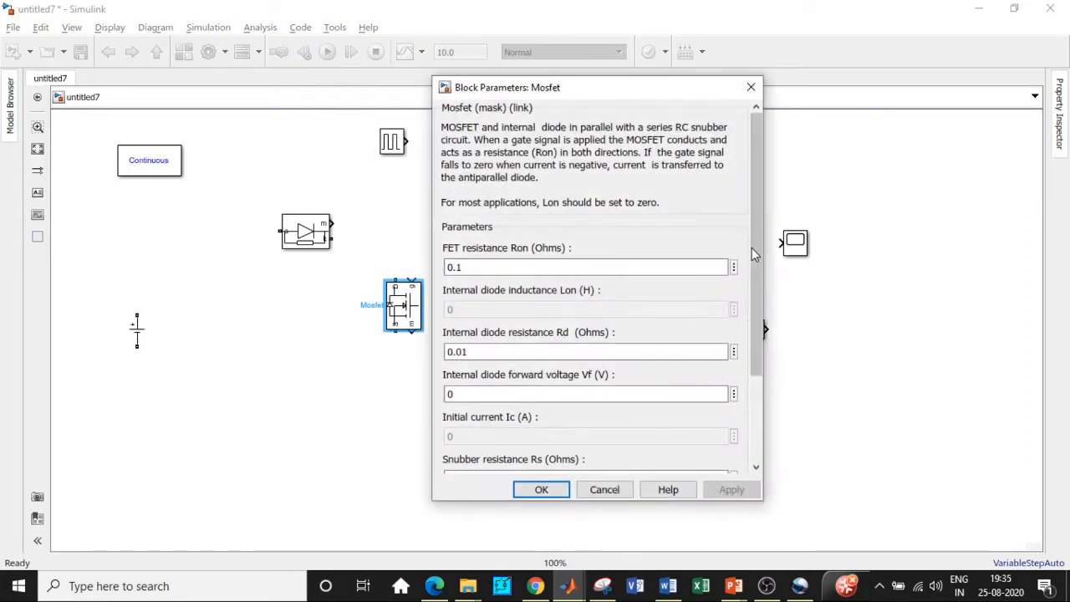
{"action": "scroll", "scroll_direction": "down", "scroll_amount": 3}
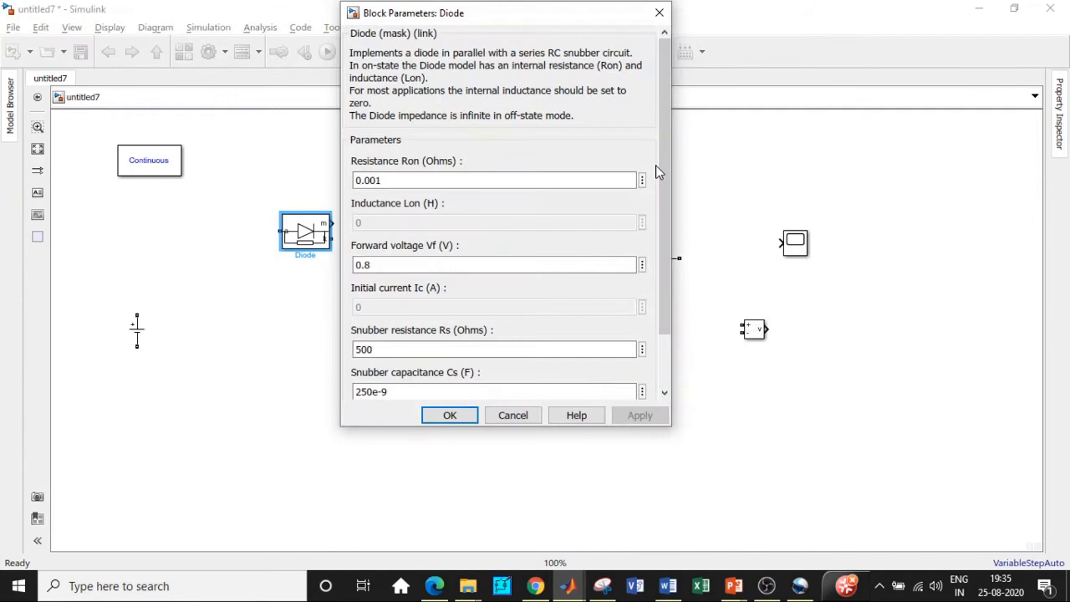
{"action": "scroll", "scroll_direction": "down", "scroll_amount": 3}
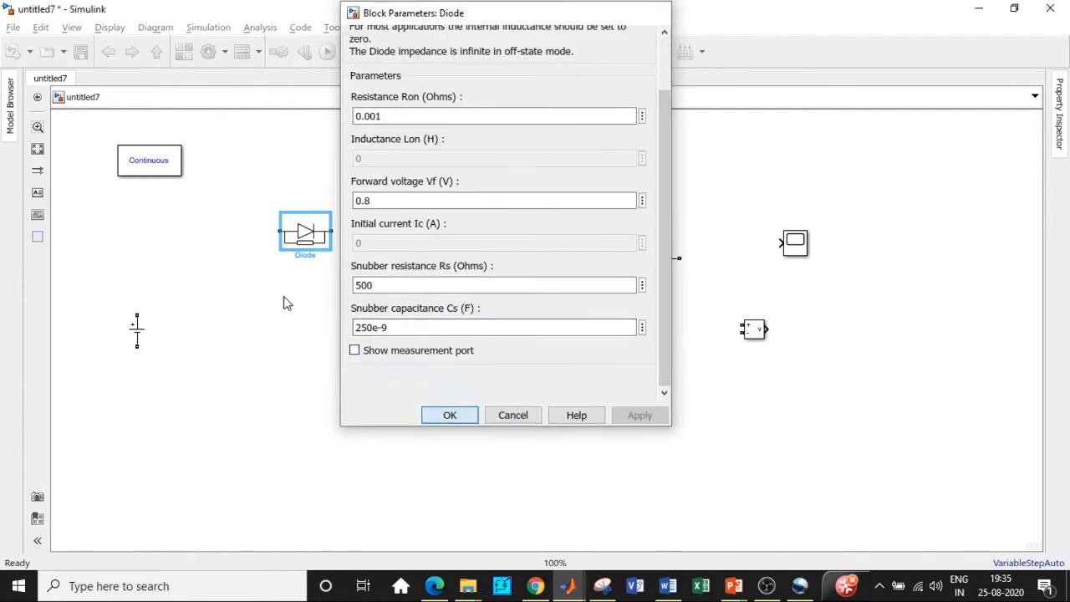
{"action": "left_click", "coordinate": [450, 414]}
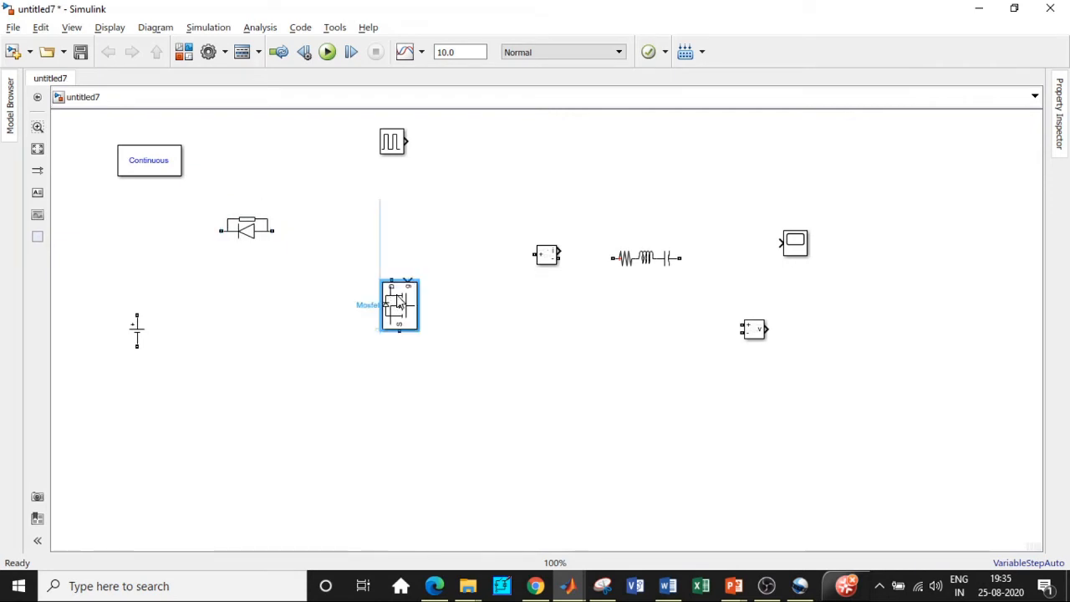
- Wire the DC source, diode and MOSFET into a loop and move the current measurement closer
{"action": "left_click_drag", "start_coordinate": [398, 304], "coordinate": [388, 301]}
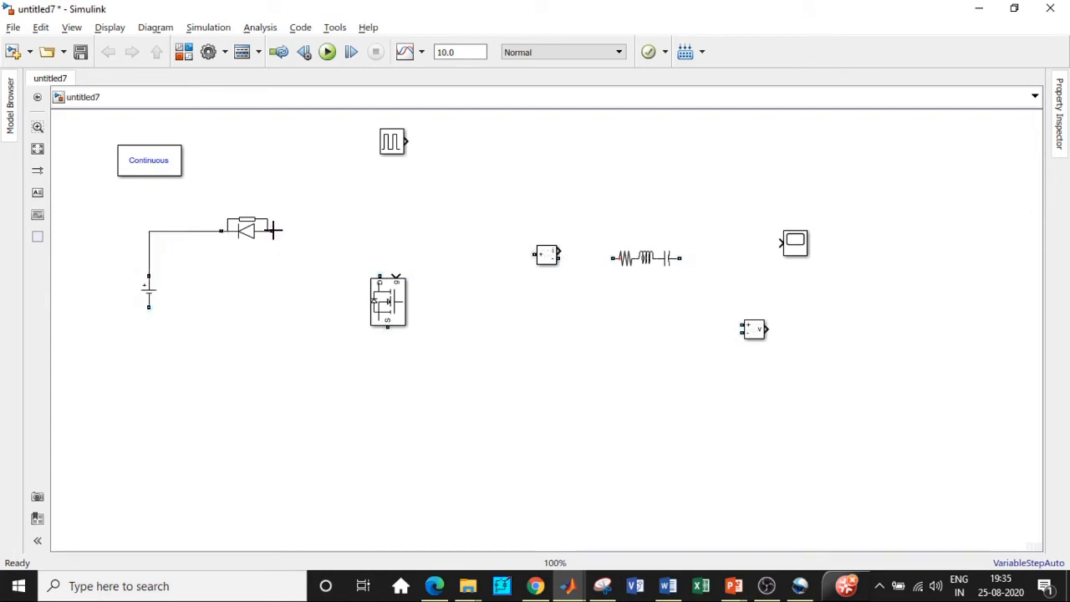
{"action": "left_click_drag", "start_coordinate": [271, 231], "coordinate": [388, 328]}
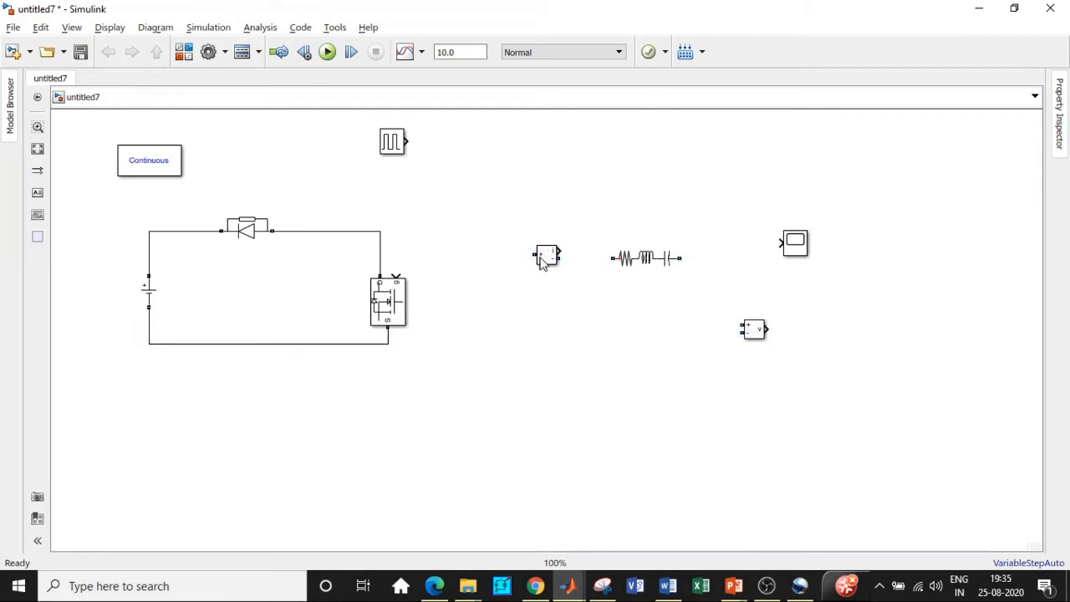
{"action": "left_click_drag", "start_coordinate": [545, 257], "coordinate": [498, 241]}
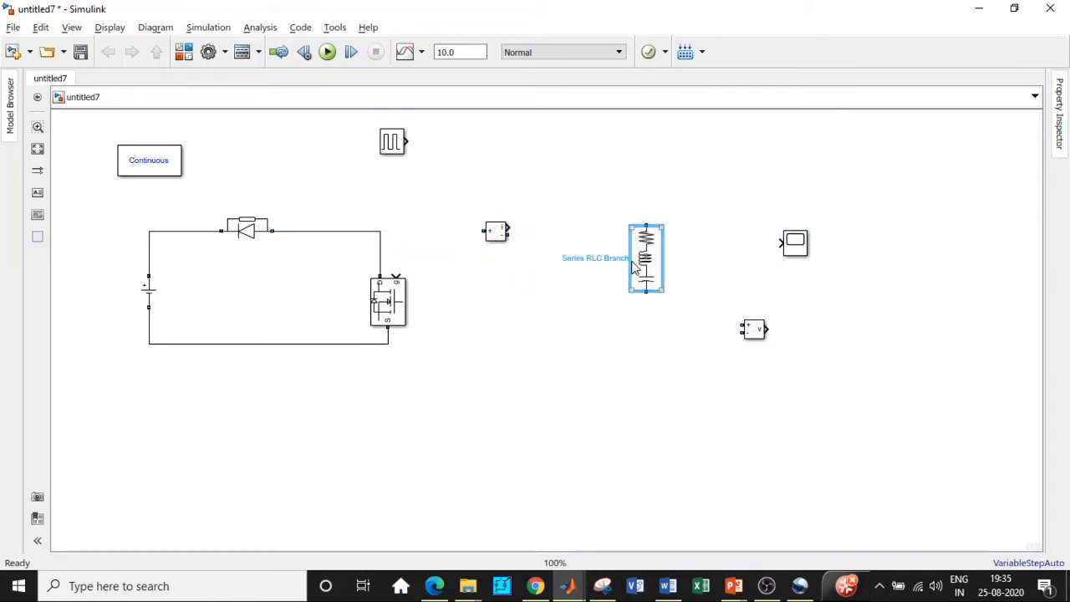
{"action": "double_click", "coordinate": [645, 257]}
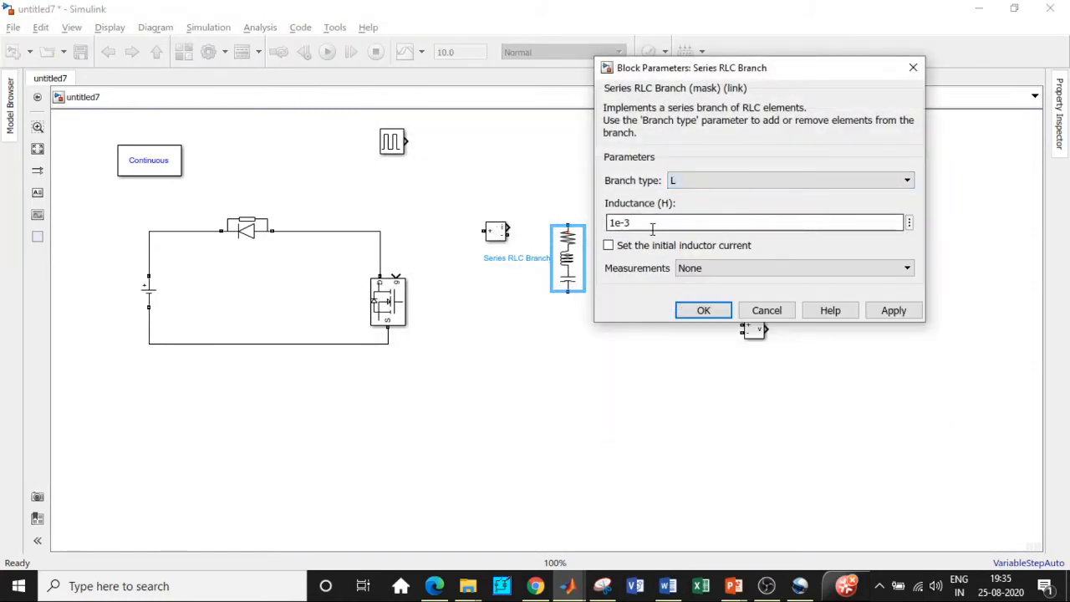
- Set the Series RLC Branch as an inductor of 1e-3 H
{"action": "left_click", "coordinate": [702, 309]}
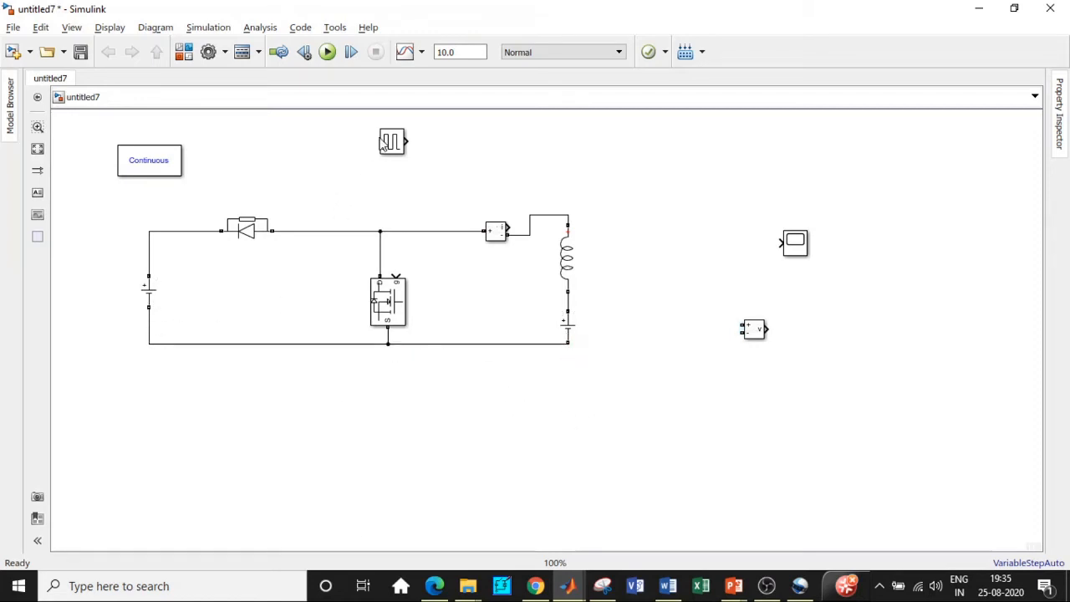
- Connect the pulse generator to the MOSFET gate and set the DC source amplitude to 24 V
{"action": "left_click_drag", "start_coordinate": [391, 141], "coordinate": [281, 146]}
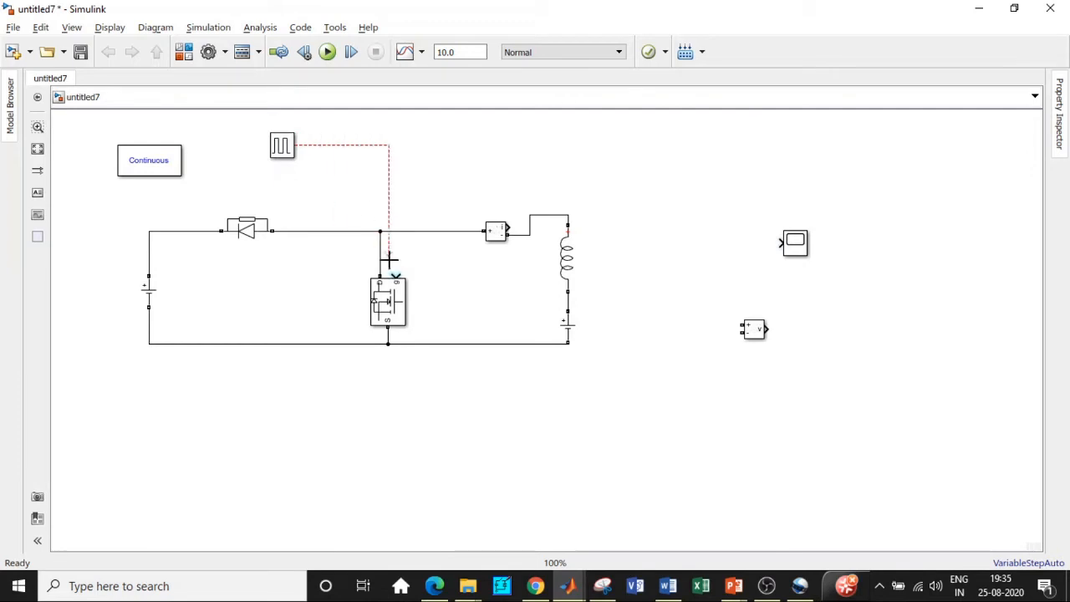
{"action": "double_click", "coordinate": [148, 291]}
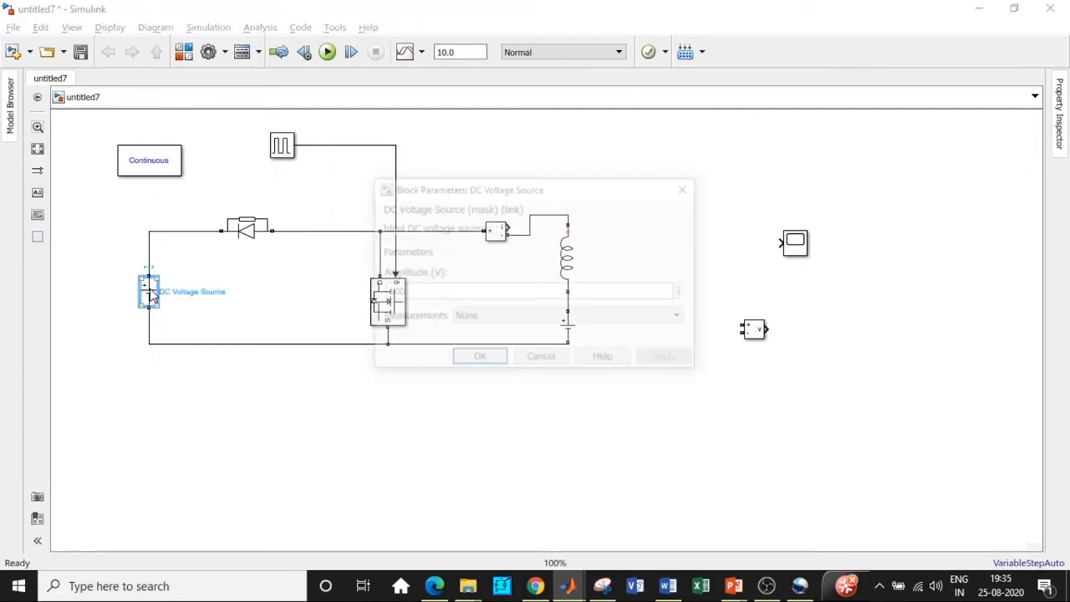
{"action": "type", "text": "24"}
{"action": "type", "text": "12"}
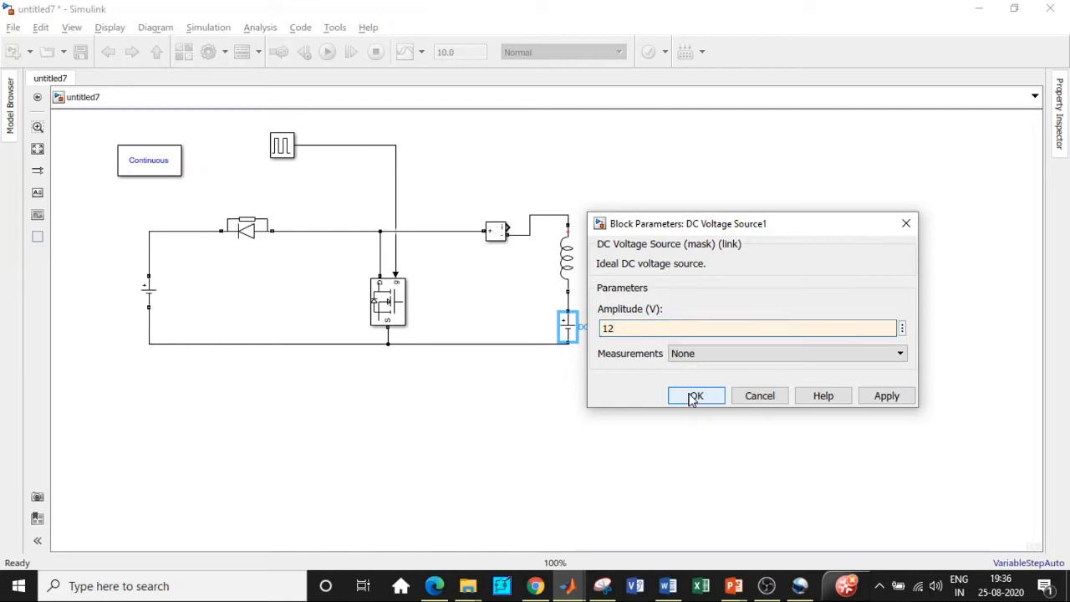
- Confirm the 12 V amplitude for the second DC voltage source
{"action": "left_click", "coordinate": [695, 395]}
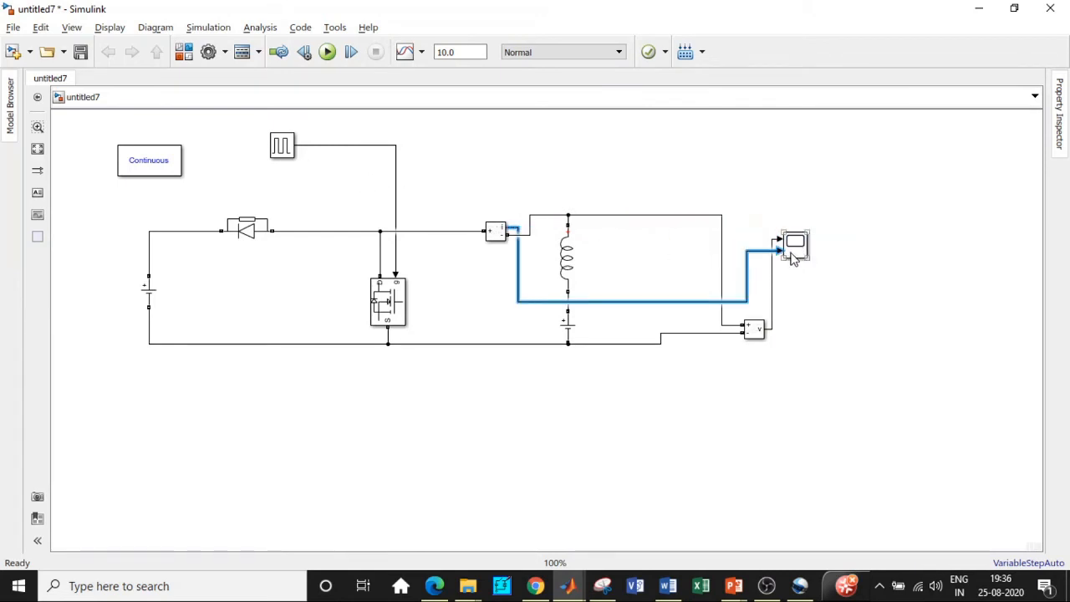
{"action": "mouse_move", "coordinate": [789, 264]}
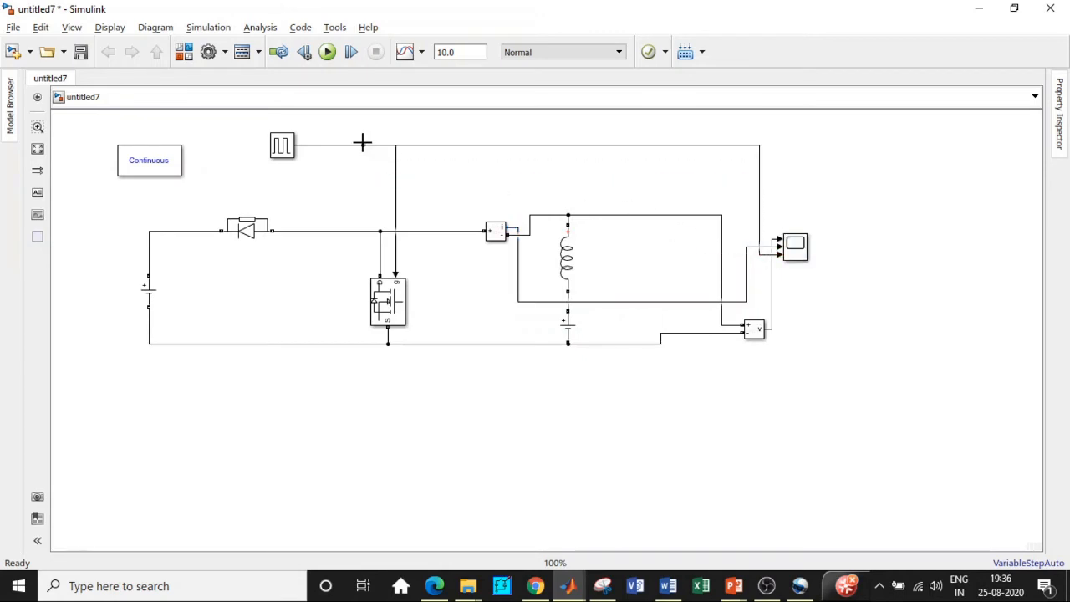
{"action": "mouse_move", "coordinate": [326, 182]}
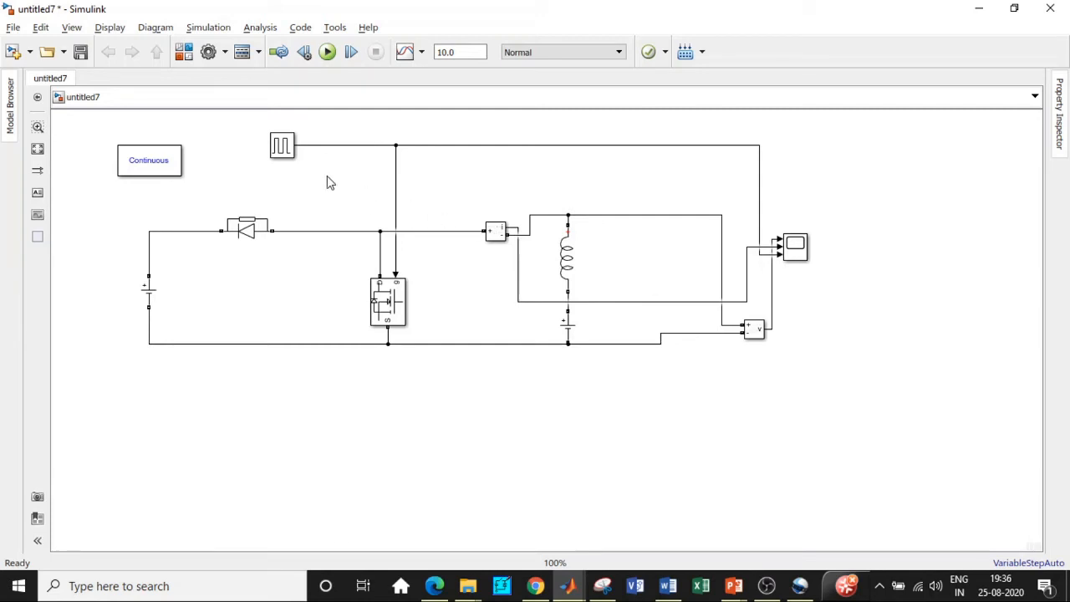
- Set the Pulse Generator to amplitude 10, period 0.02 s and 60% pulse width
{"action": "double_click", "coordinate": [281, 144]}
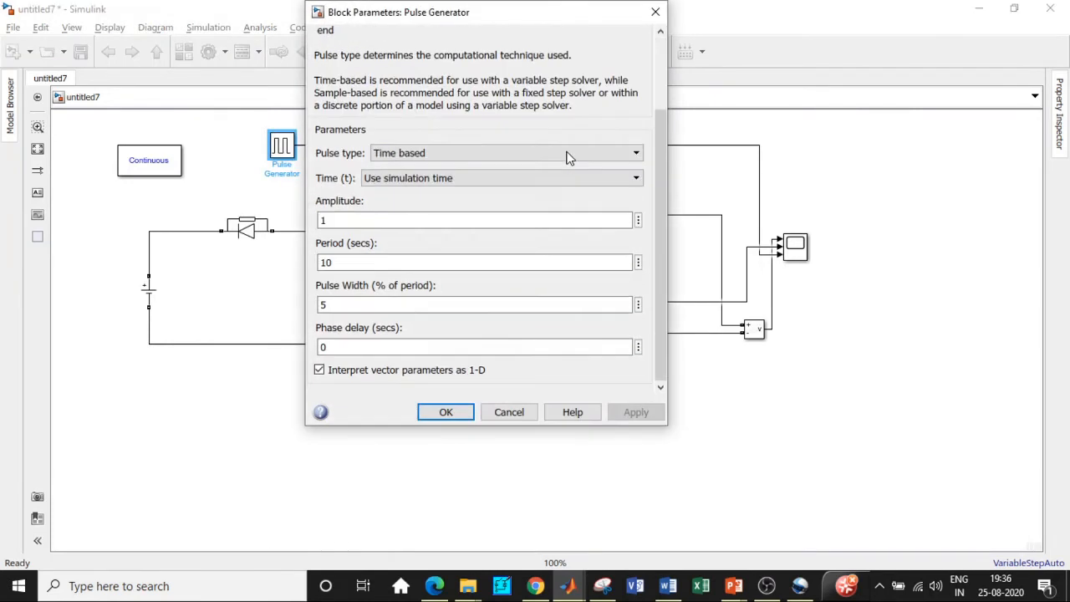
{"action": "left_click", "coordinate": [477, 221]}
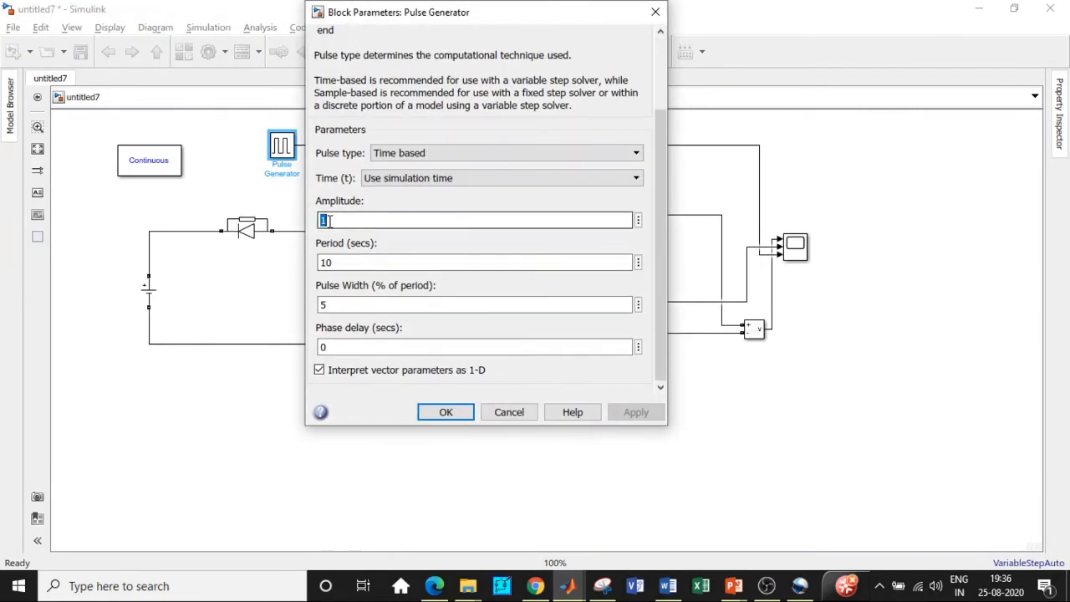
{"action": "type", "text": "0"}
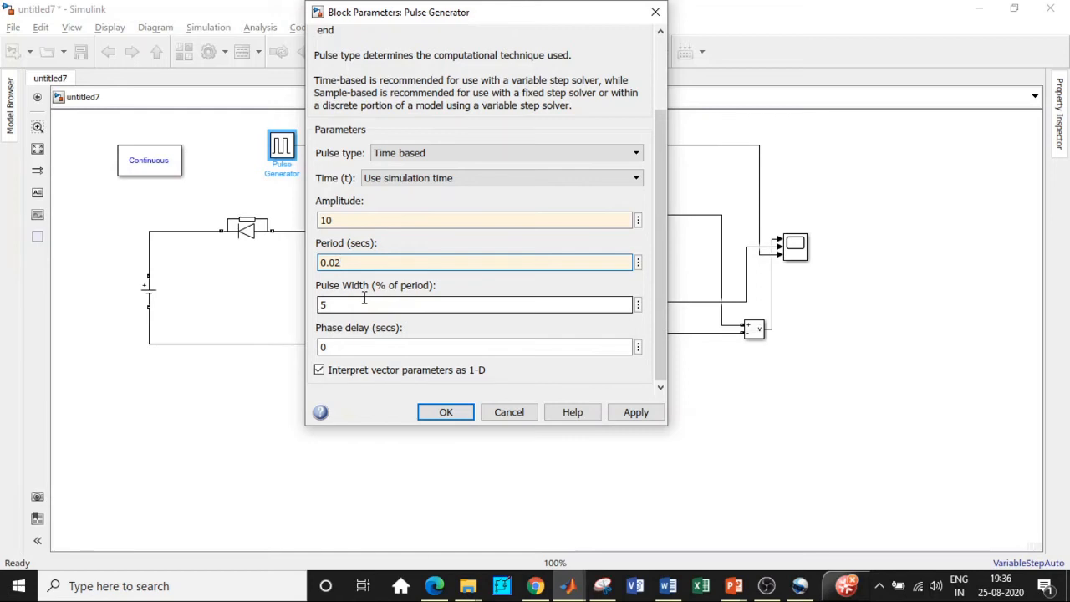
{"action": "left_click", "coordinate": [474, 304]}
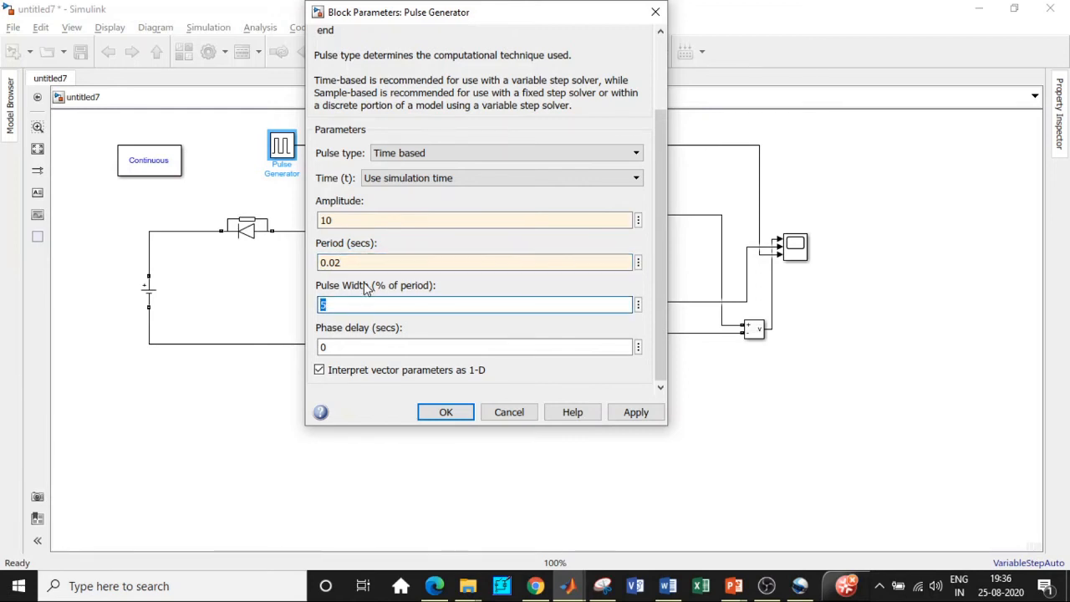
{"action": "type", "text": "6"}
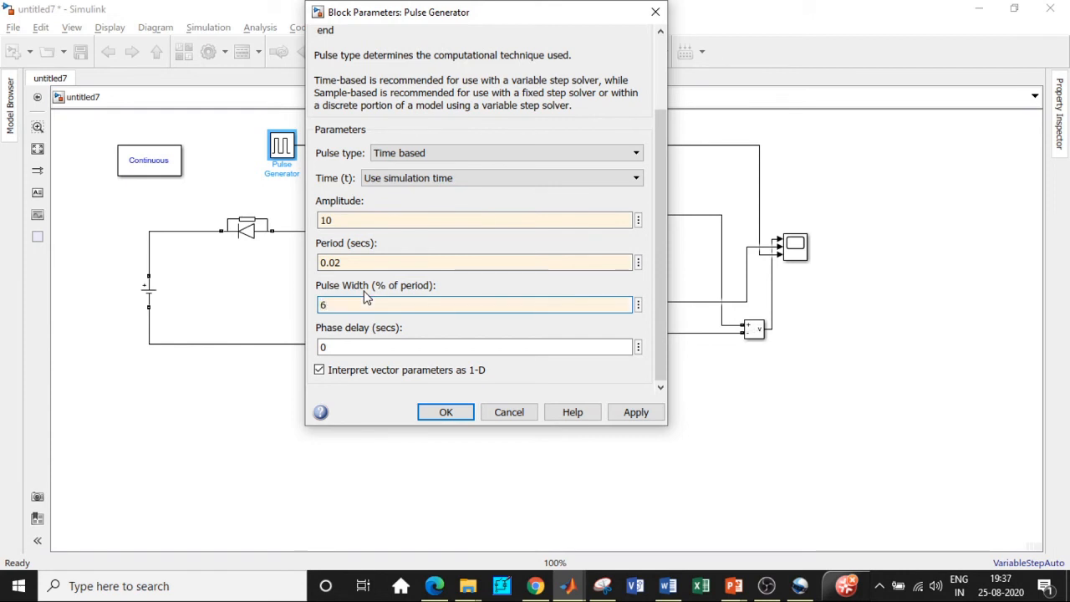
{"action": "type", "text": "0"}
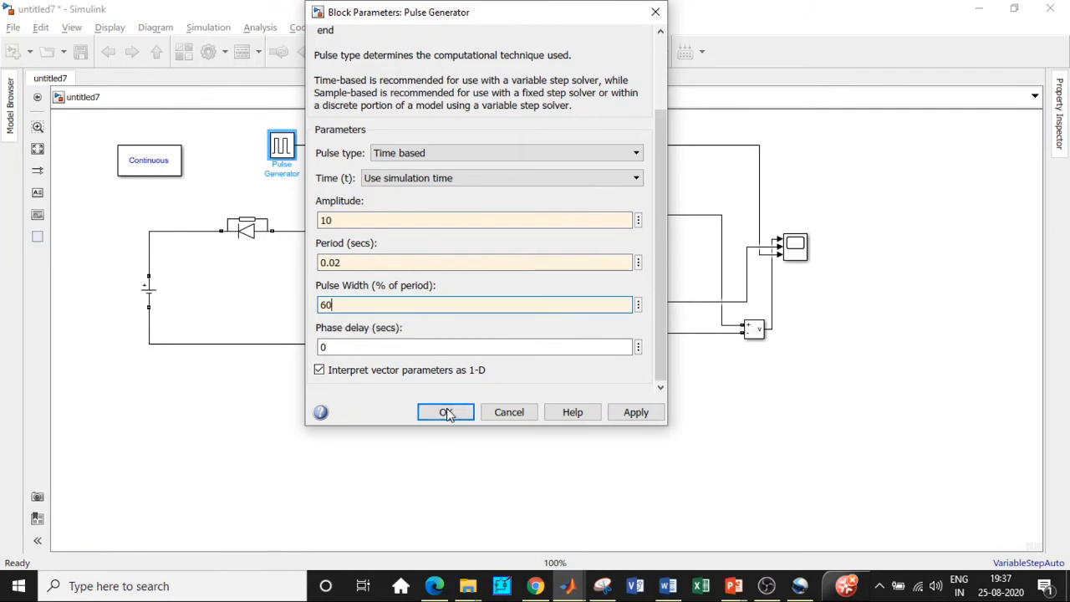
{"action": "left_click", "coordinate": [445, 412]}
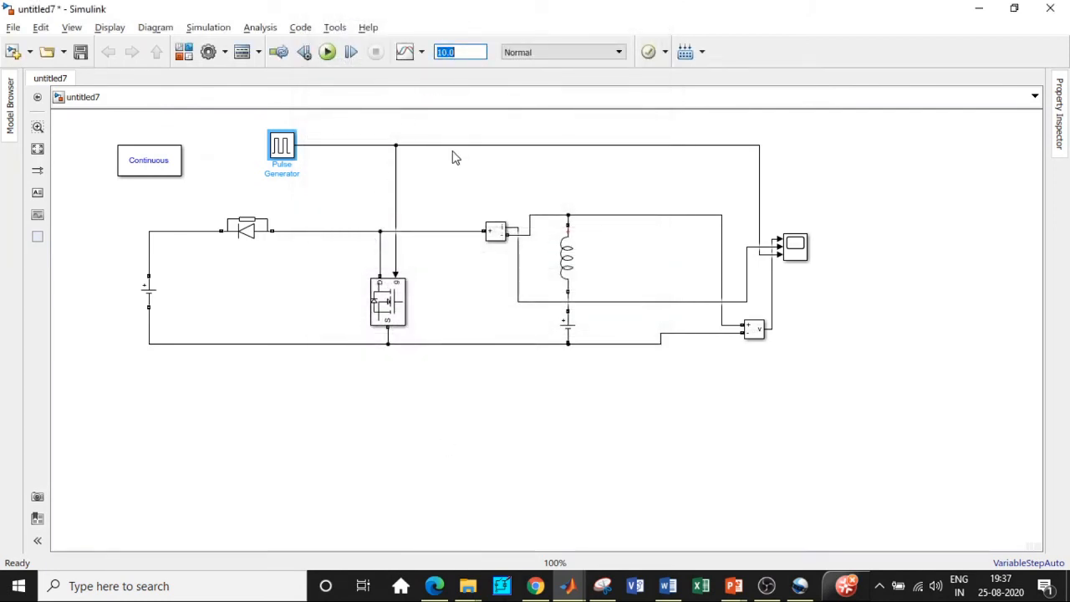
- Set the stop time to 1 s, run the chopper simulation, and select the Scope block
{"action": "type", "text": "1"}
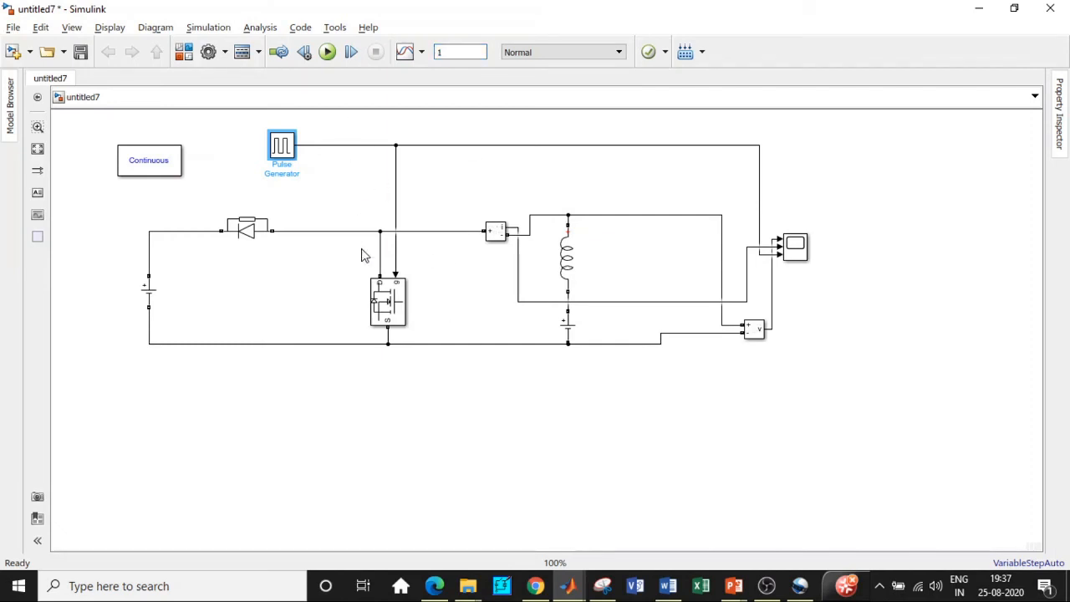
{"action": "mouse_move", "coordinate": [534, 458]}
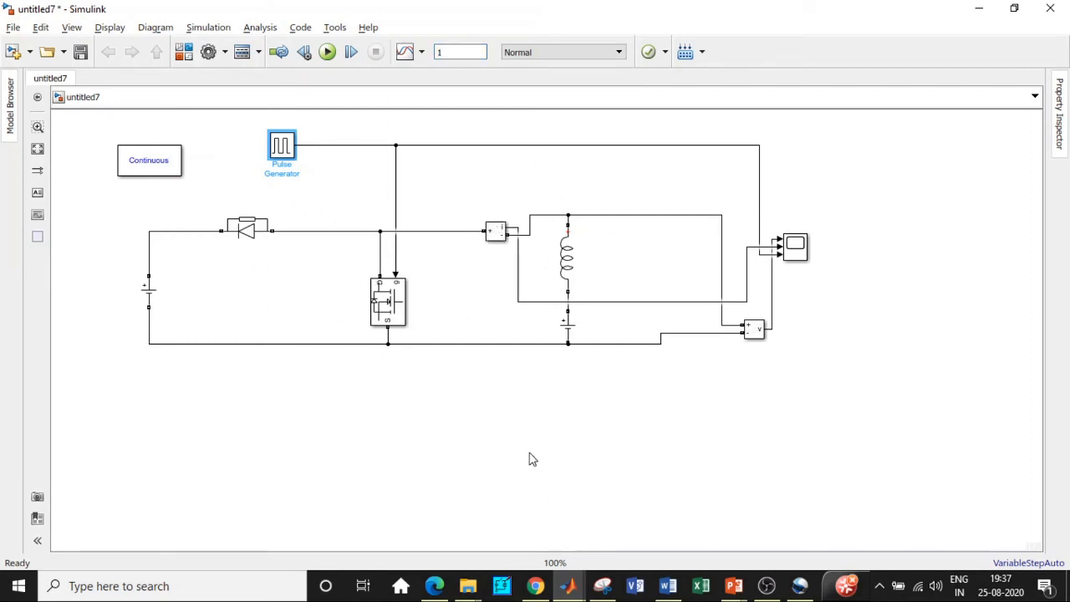
{"action": "mouse_move", "coordinate": [519, 422]}
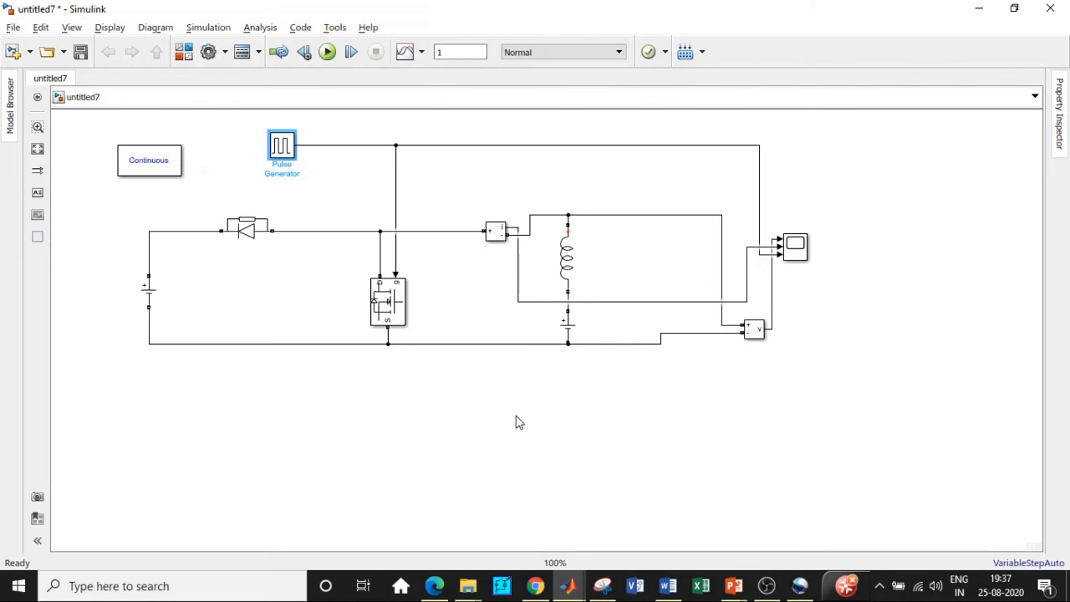
{"action": "left_click", "coordinate": [328, 52]}
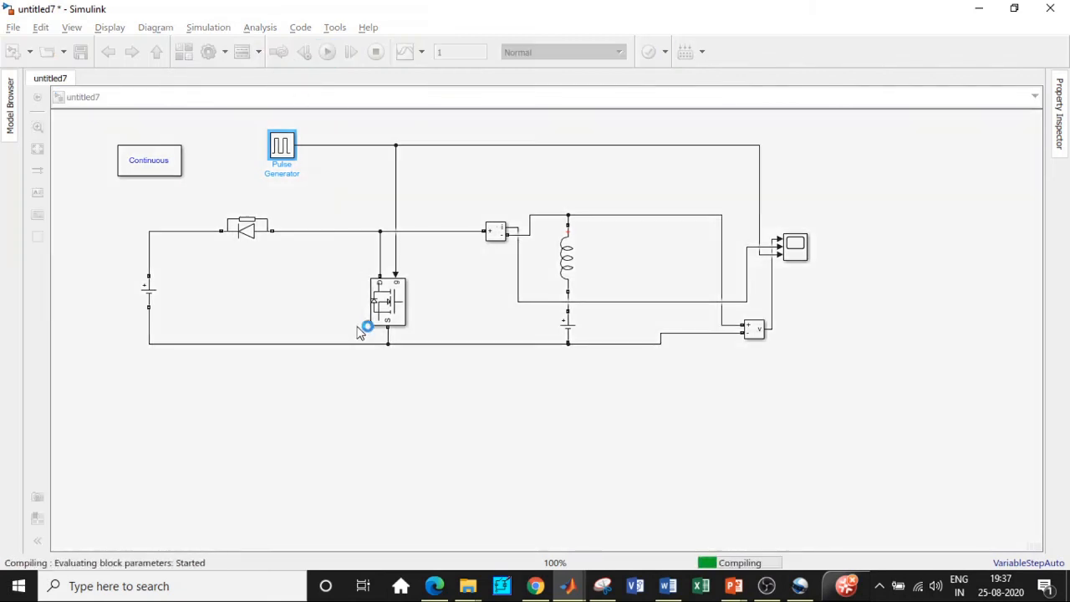
{"action": "left_click", "coordinate": [326, 52]}
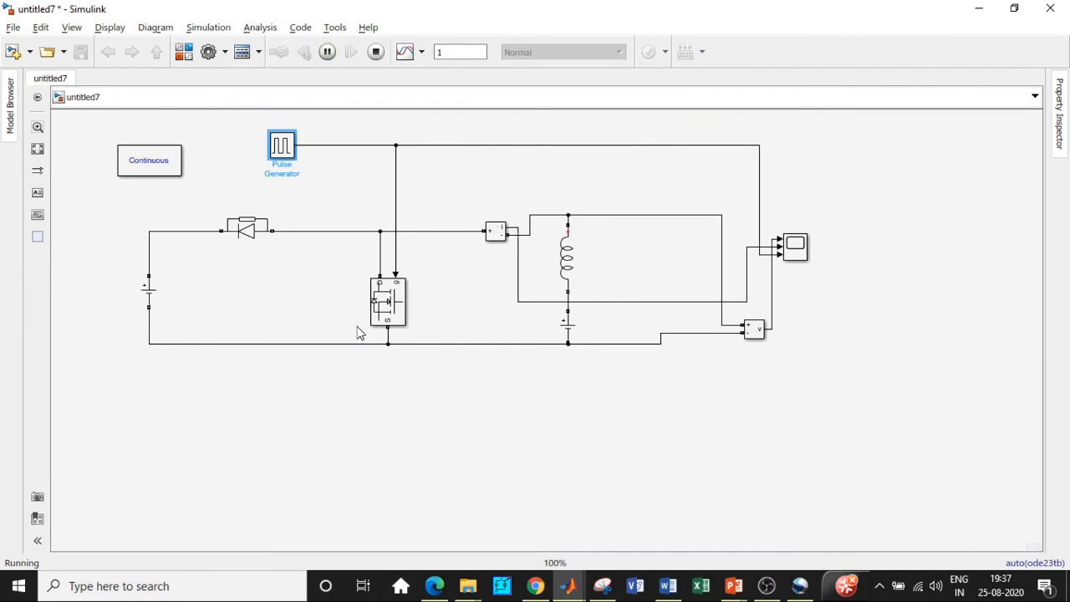
{"action": "left_click", "coordinate": [374, 52]}
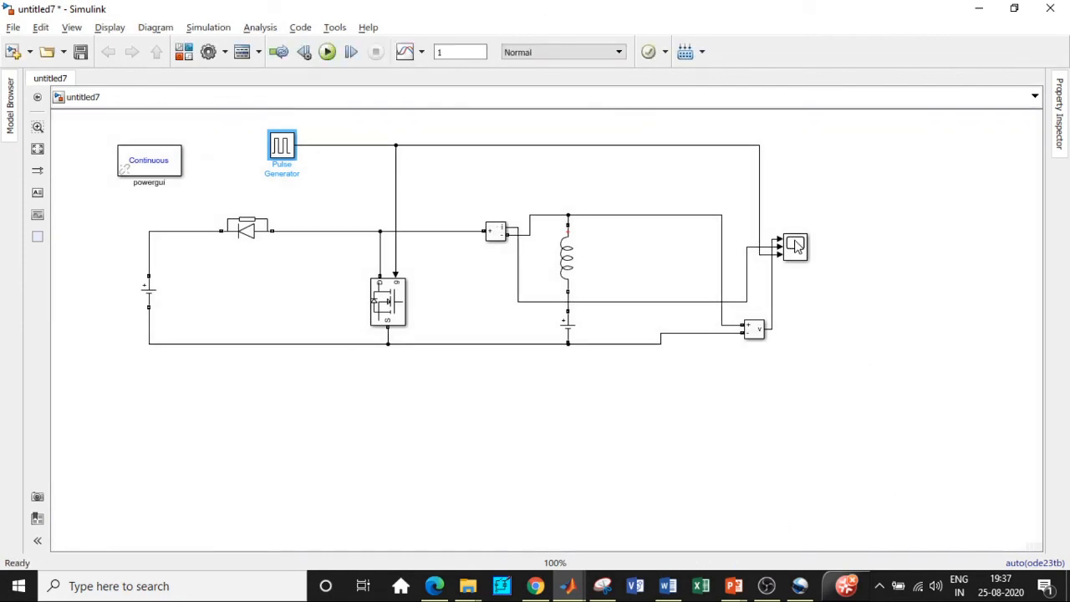
{"action": "left_click", "coordinate": [794, 247]}
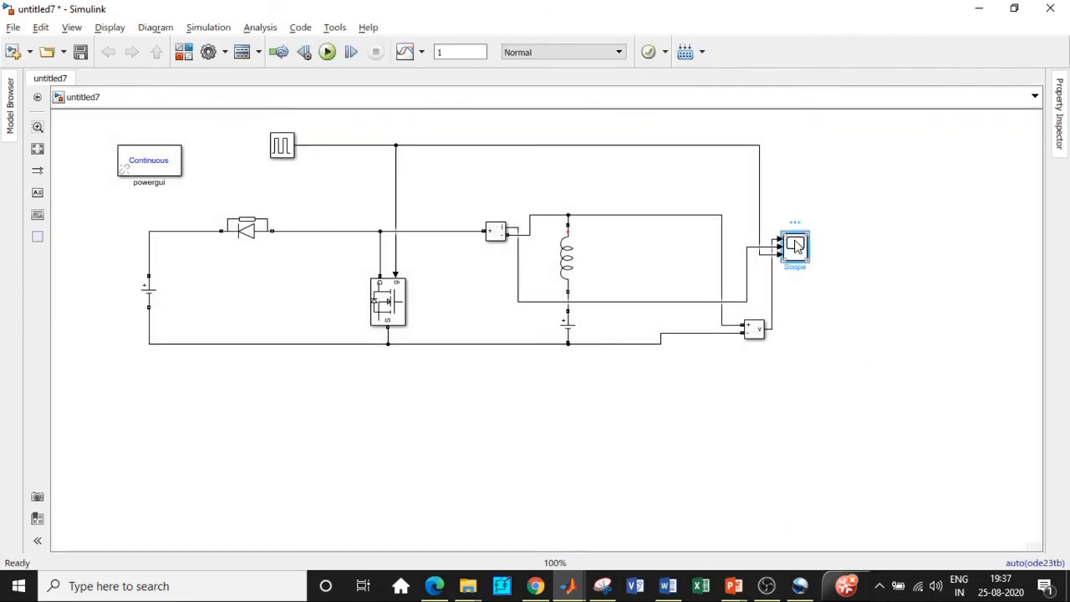
- Open the Scope window showing the voltage, current and gate pulse waveforms
{"action": "double_click", "coordinate": [794, 248]}
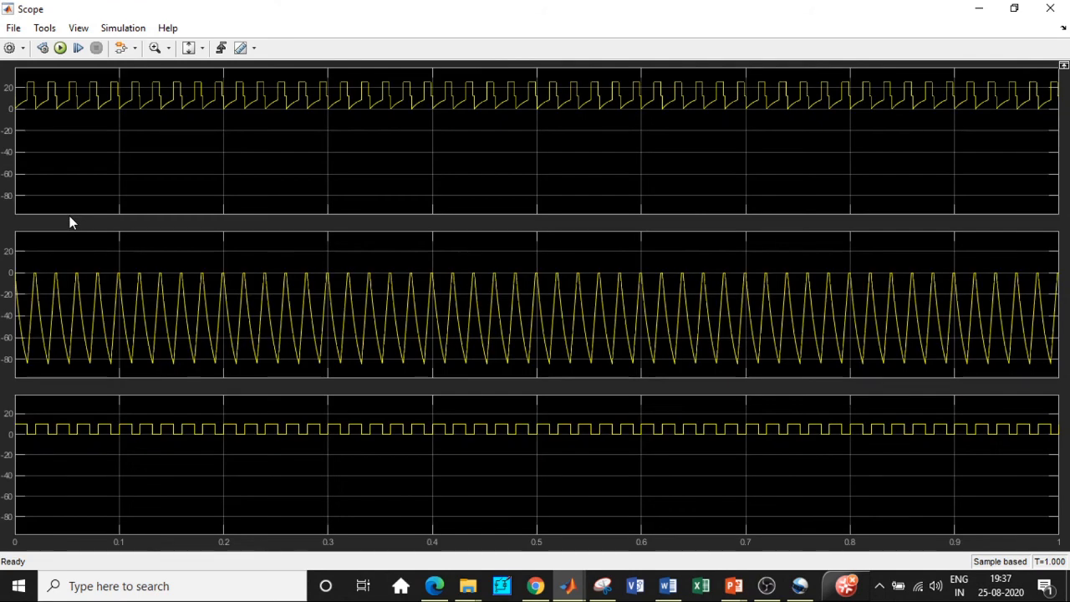
{"action": "mouse_move", "coordinate": [150, 64]}
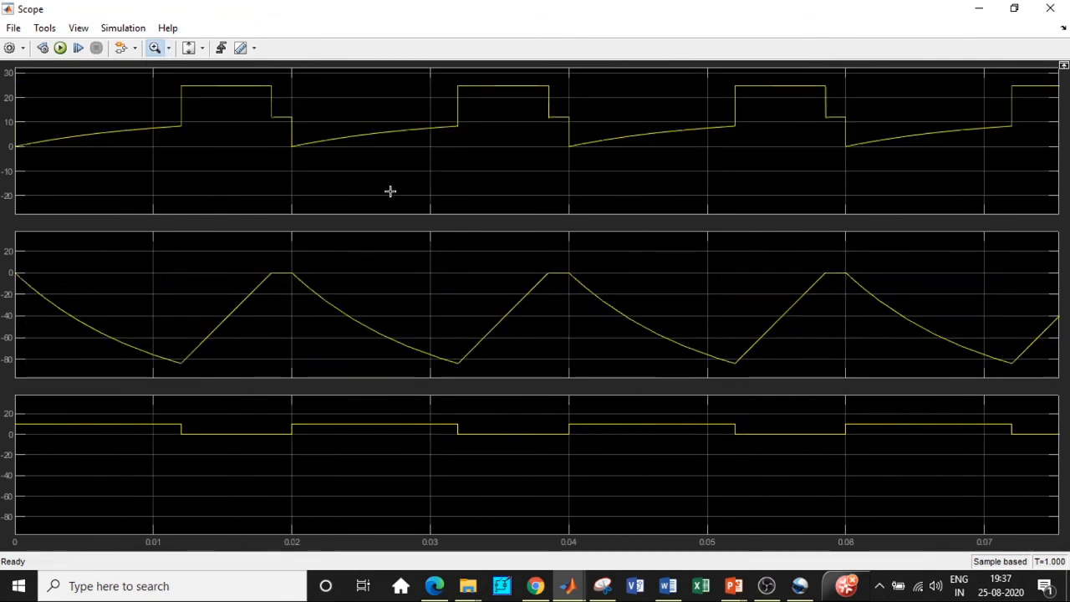
{"action": "mouse_move", "coordinate": [473, 193]}
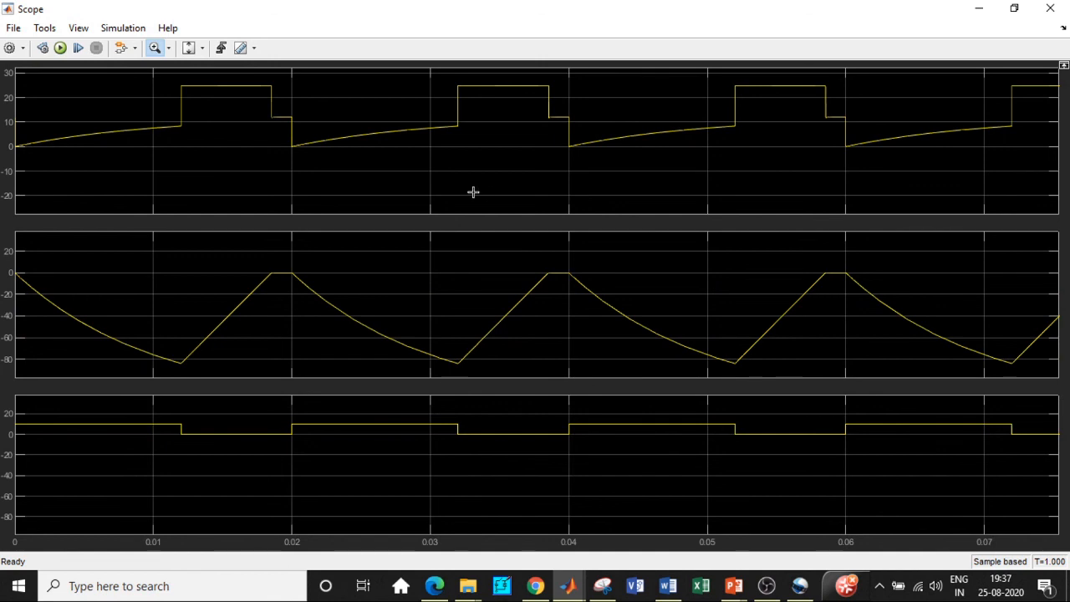
{"action": "mouse_move", "coordinate": [35, 151]}
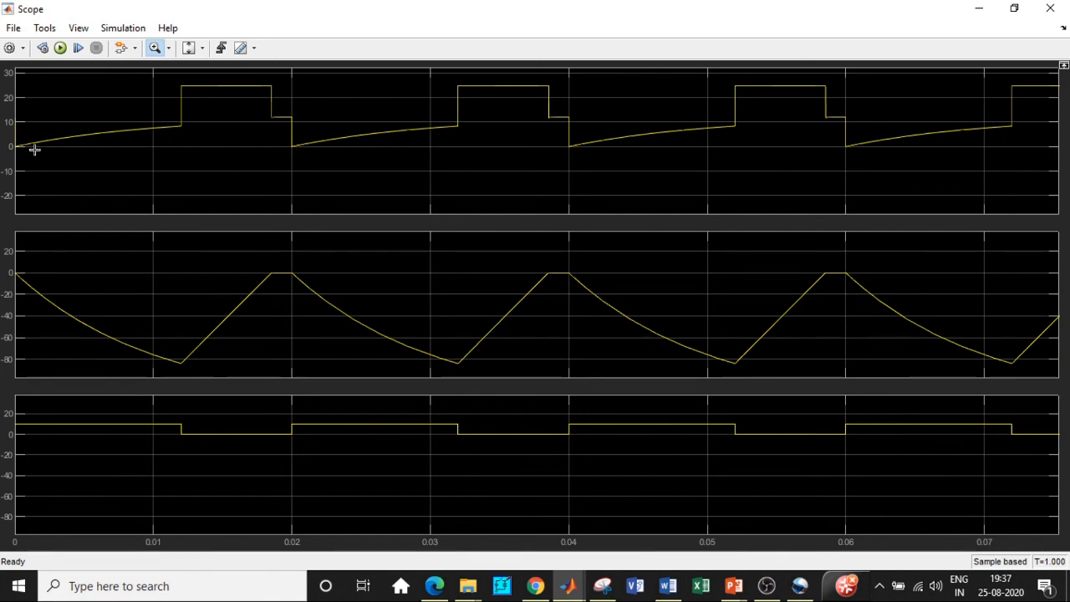
{"action": "mouse_move", "coordinate": [257, 80]}
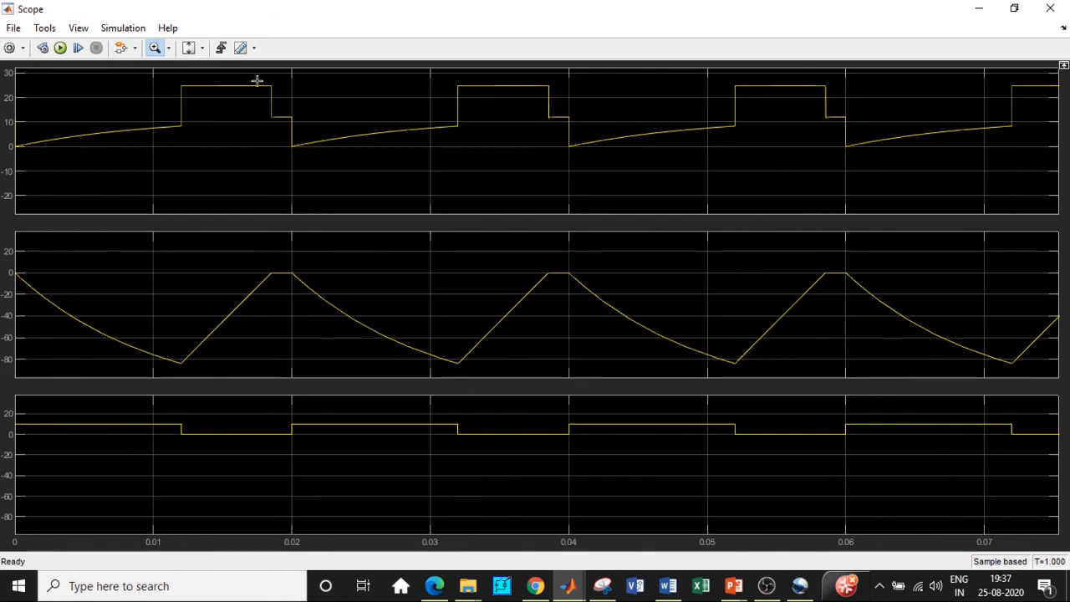
{"action": "mouse_move", "coordinate": [341, 147]}
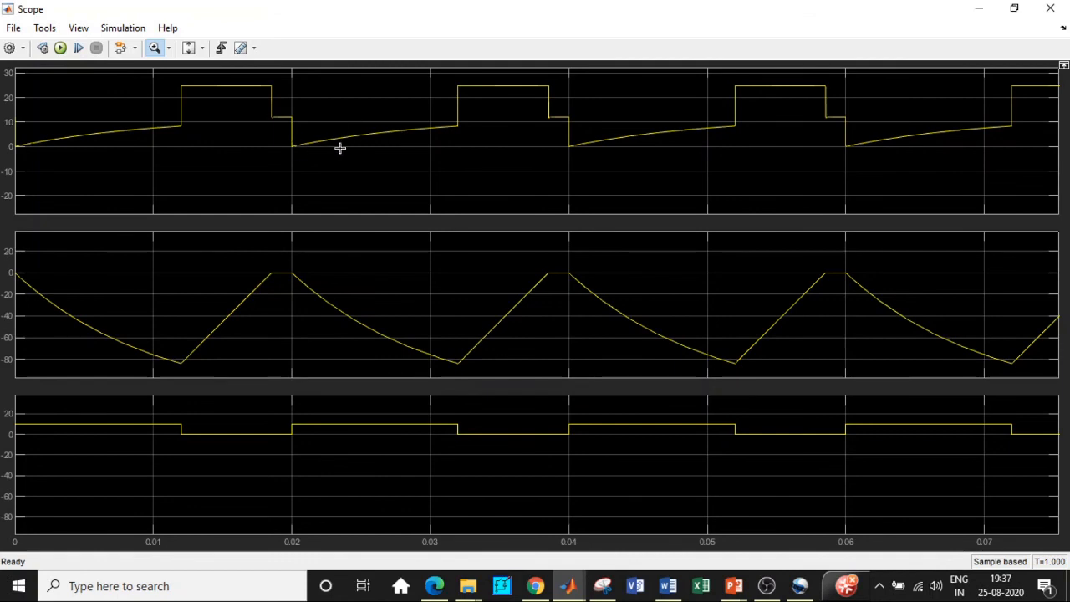
{"action": "mouse_move", "coordinate": [471, 94]}
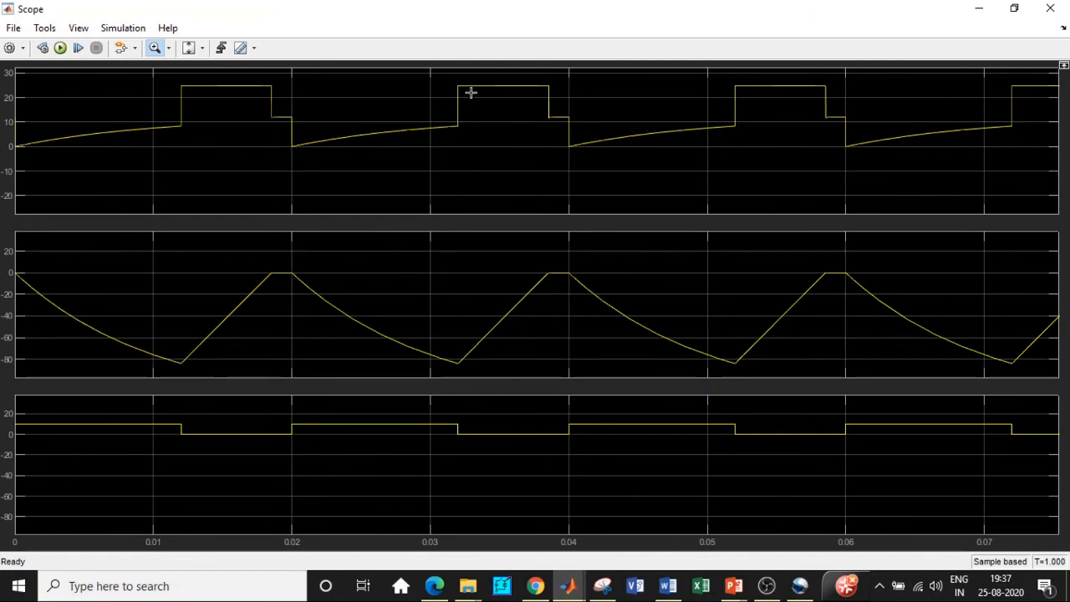
{"action": "mouse_move", "coordinate": [198, 361]}
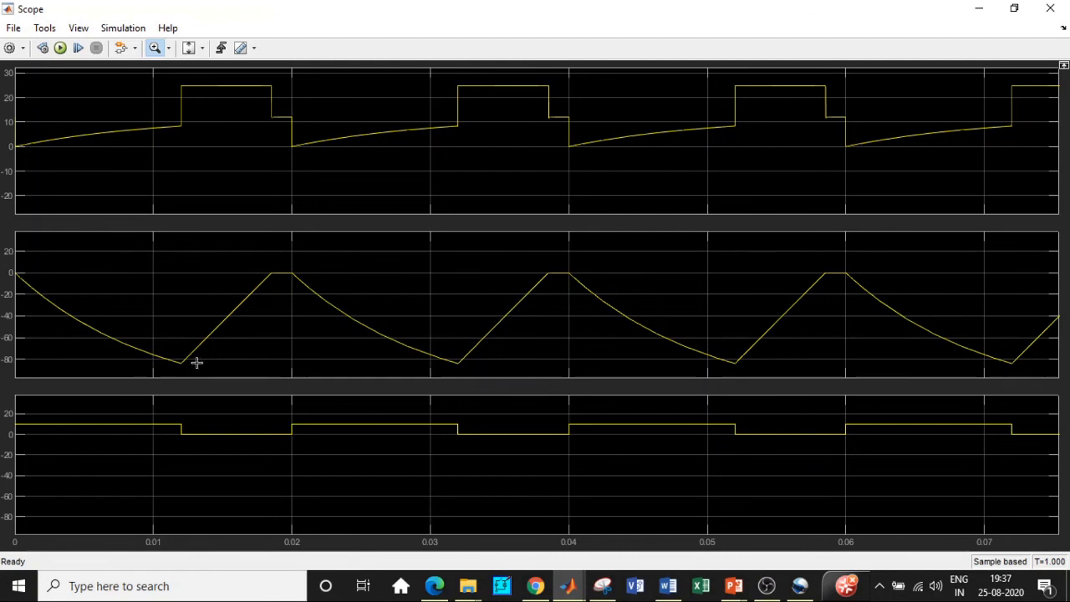
{"action": "mouse_move", "coordinate": [305, 277]}
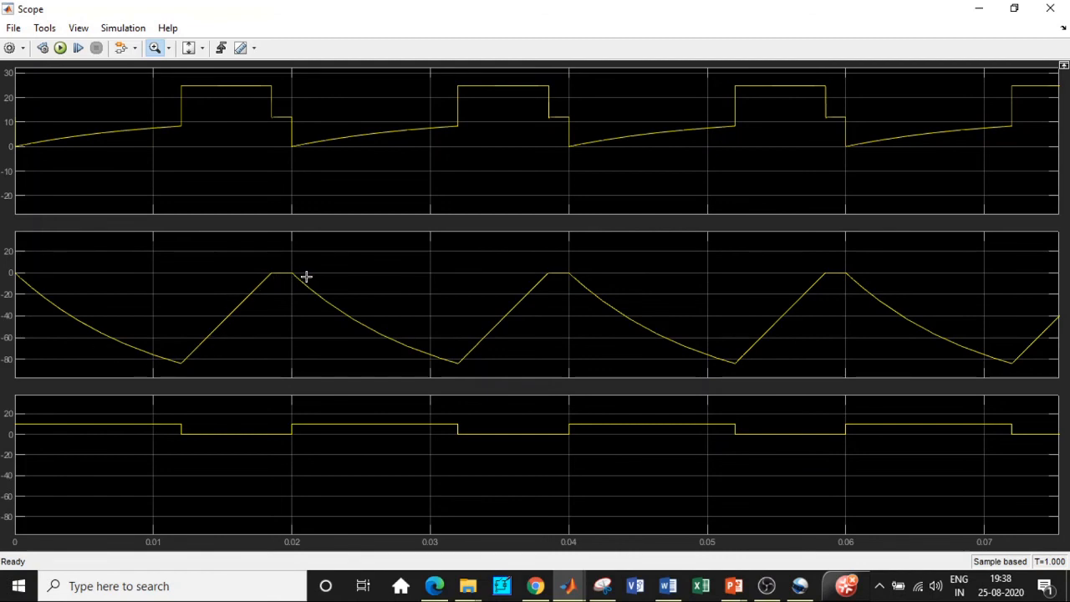
{"action": "mouse_move", "coordinate": [274, 276]}
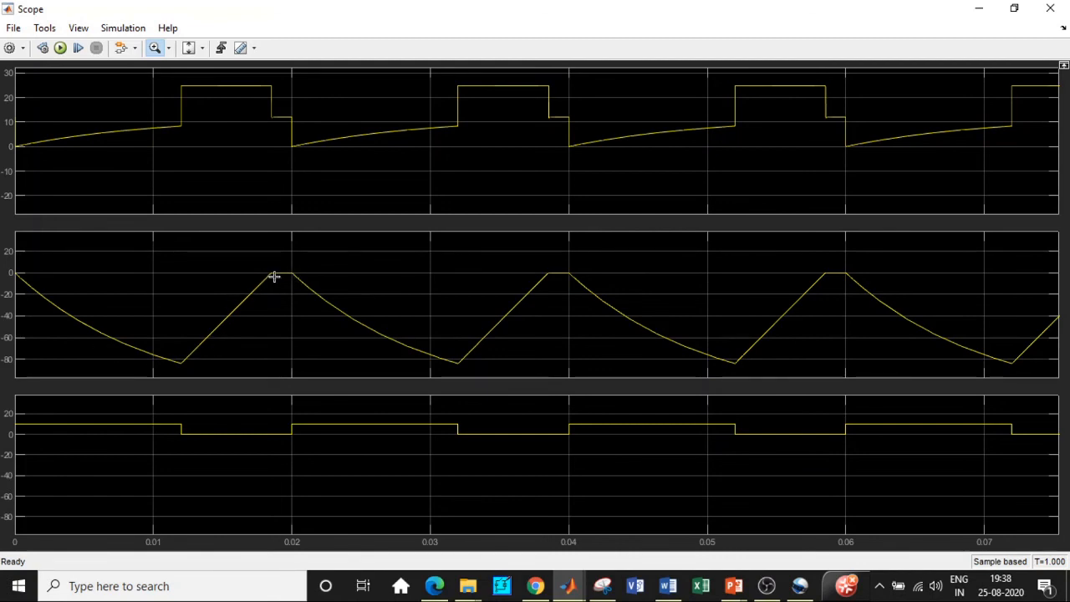
{"action": "mouse_move", "coordinate": [645, 314]}
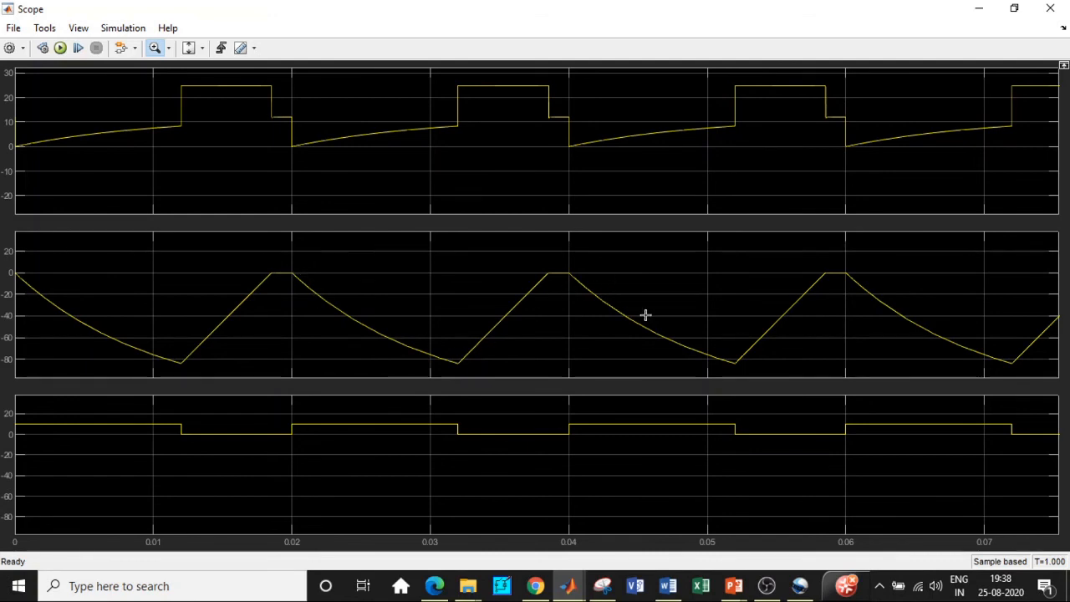
{"action": "mouse_move", "coordinate": [308, 288]}
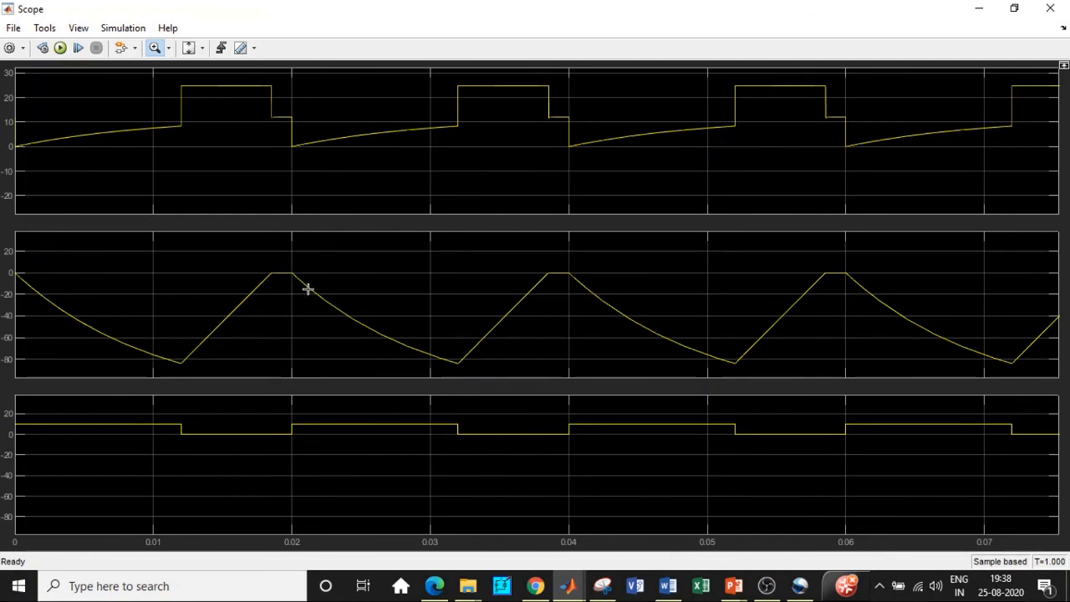
{"action": "mouse_move", "coordinate": [194, 437]}
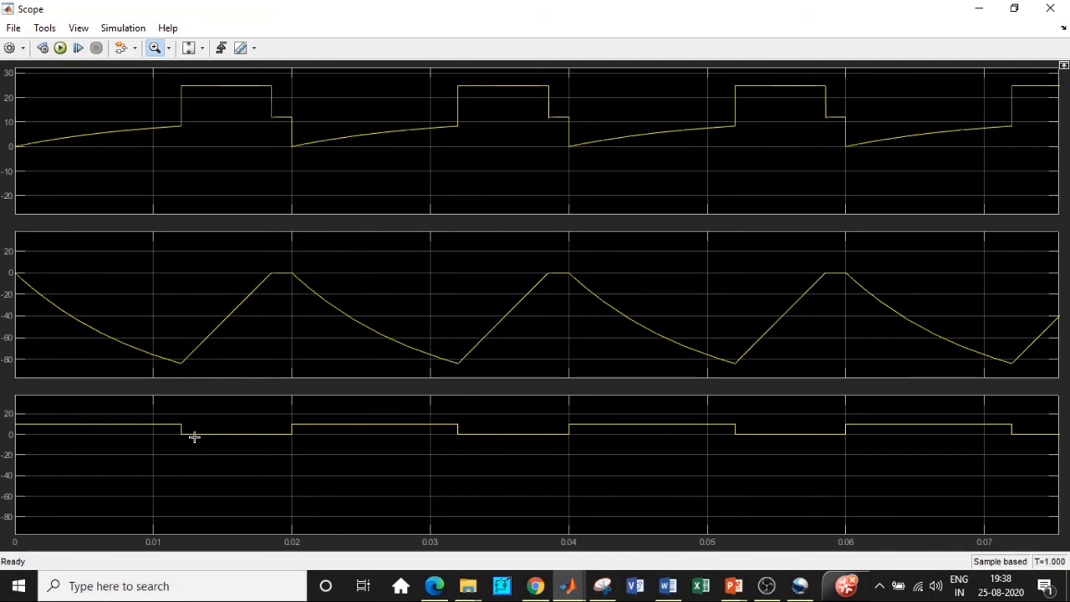
{"action": "mouse_move", "coordinate": [144, 166]}
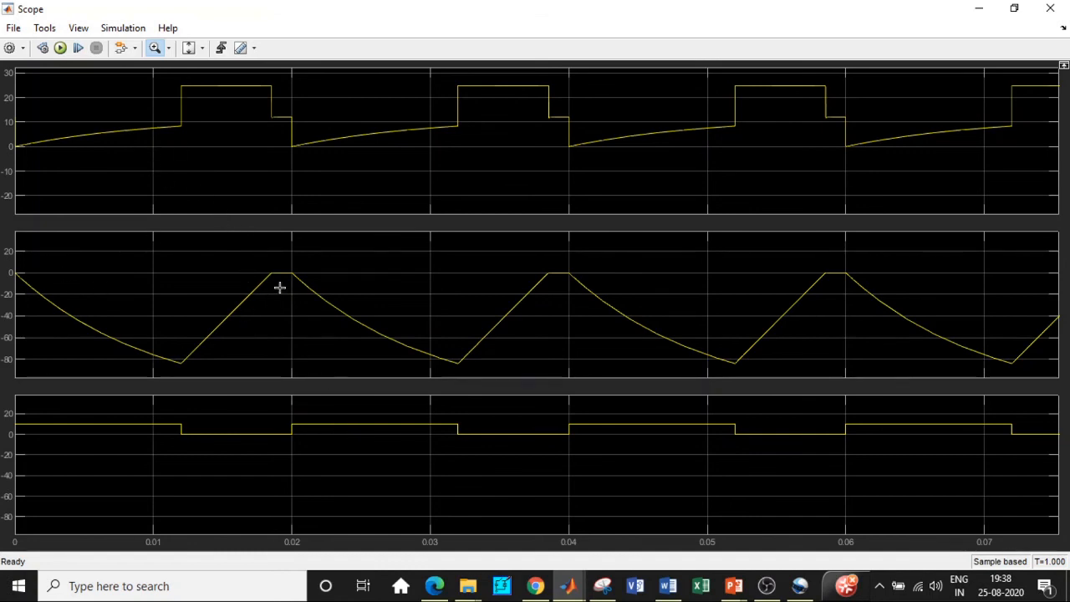
{"action": "mouse_move", "coordinate": [246, 166]}
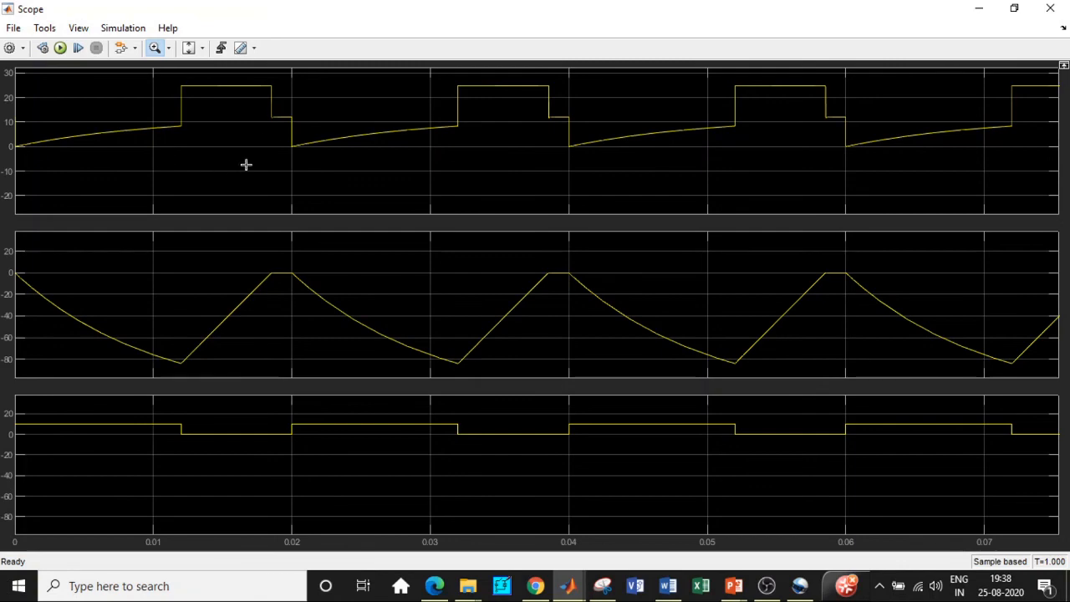
{"action": "mouse_move", "coordinate": [1043, 40]}
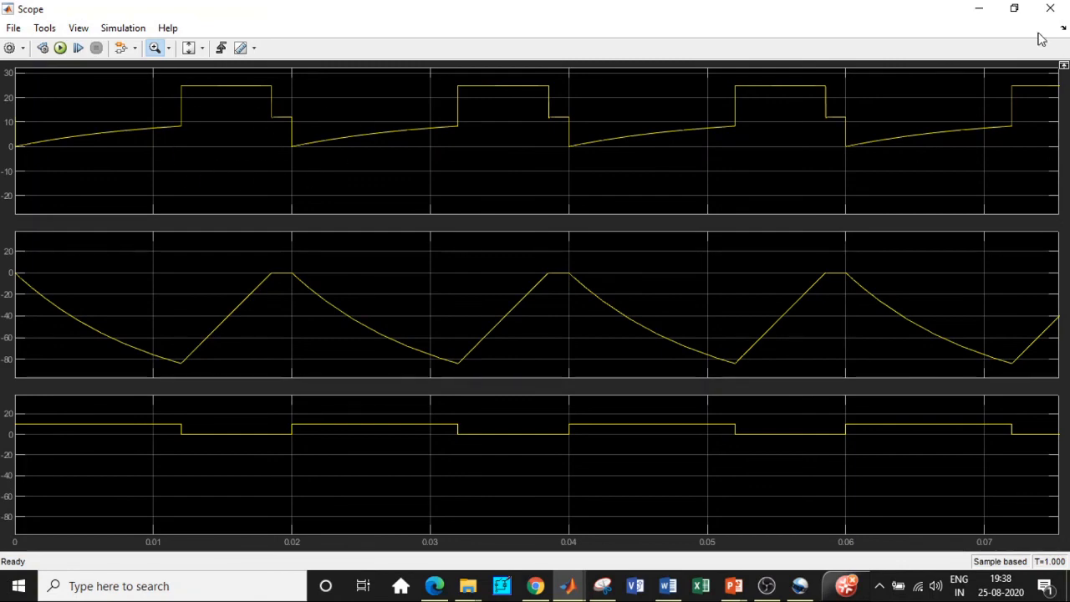
{"action": "mouse_move", "coordinate": [1050, 9]}
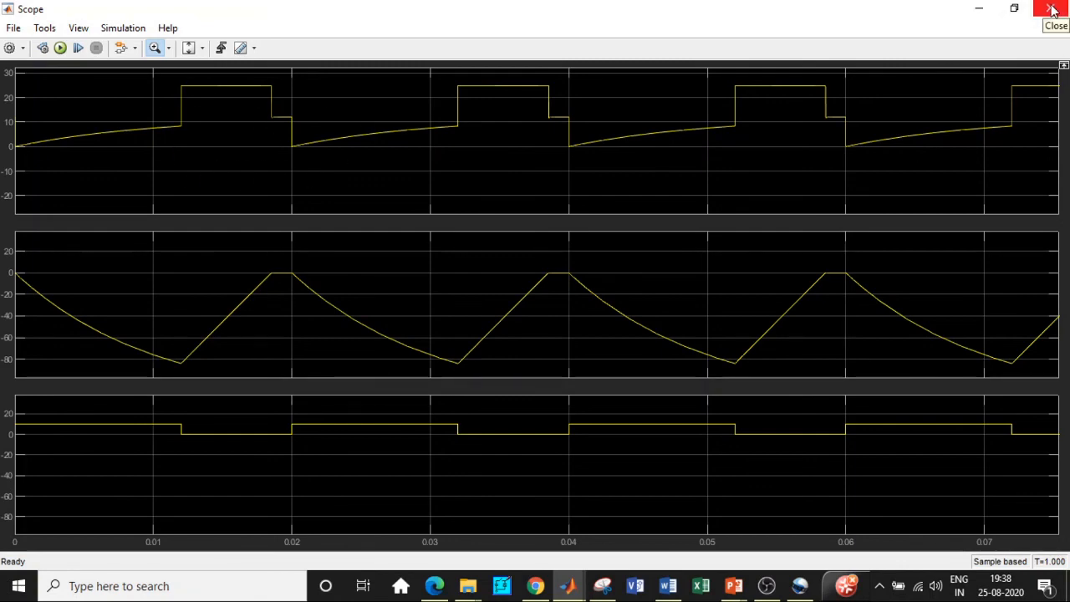
- Close the Scope window after inspecting the zoomed voltage, current and gate-pulse waveforms
{"action": "left_click", "coordinate": [1052, 10]}
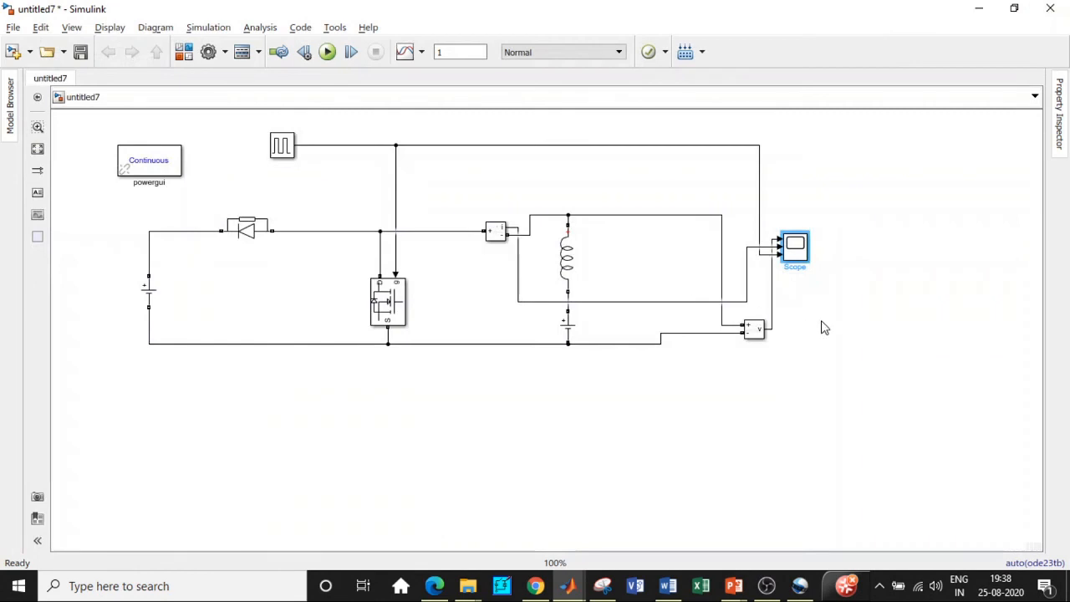